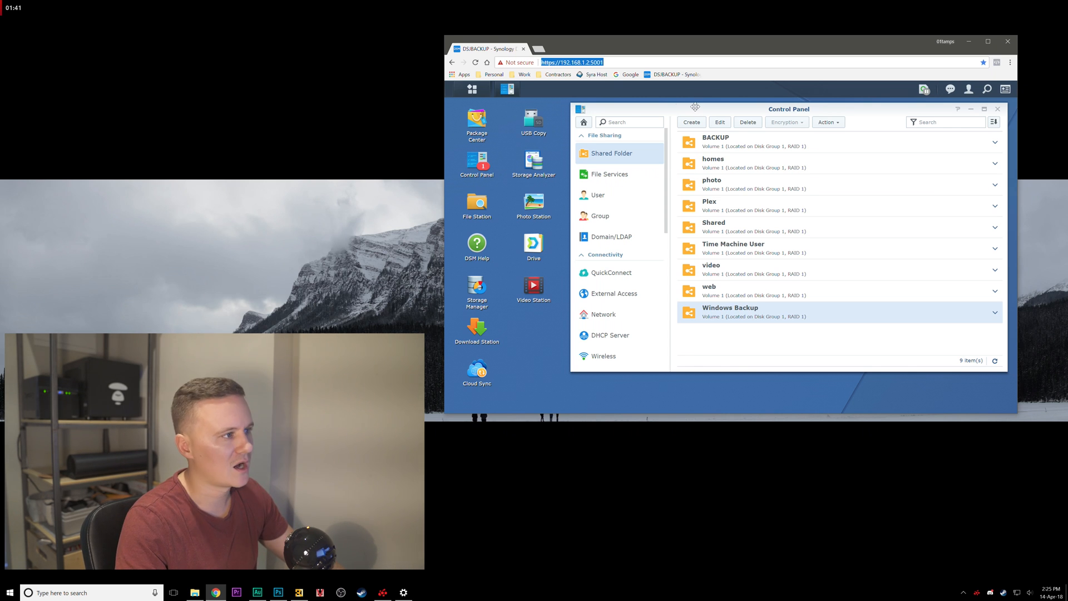
pyautogui.moveTo(472, 89)
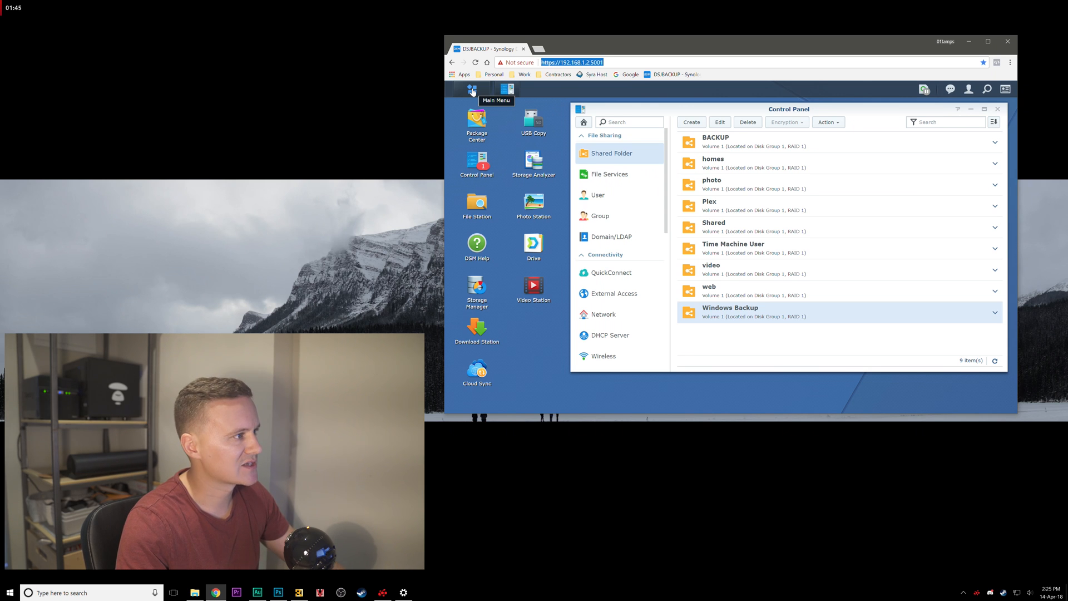
# Start creating a new shared folder named Windows Backup
pyautogui.click(471, 89)
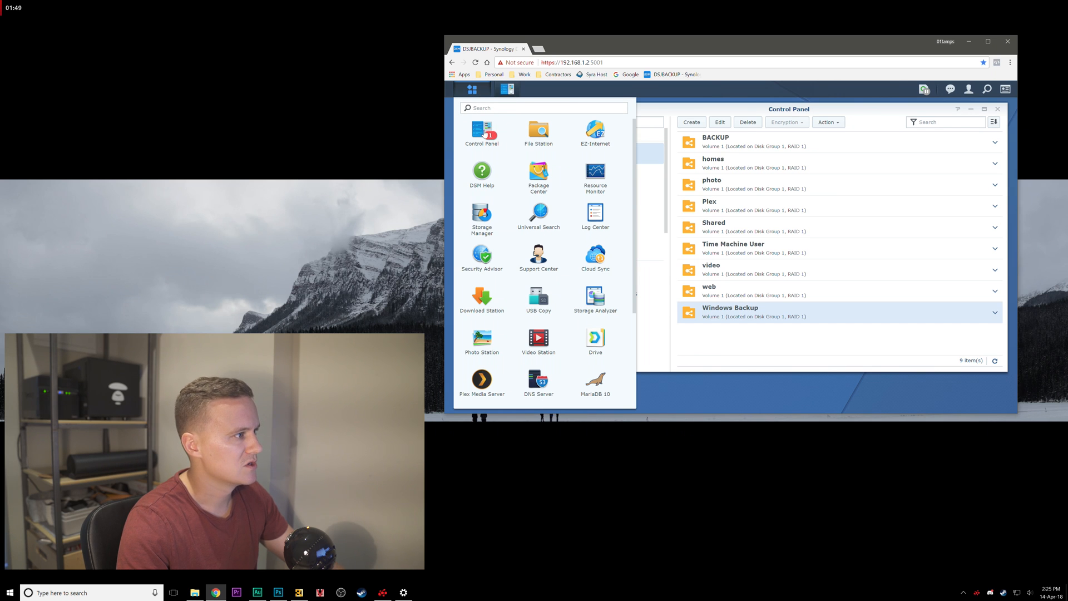
pyautogui.click(482, 134)
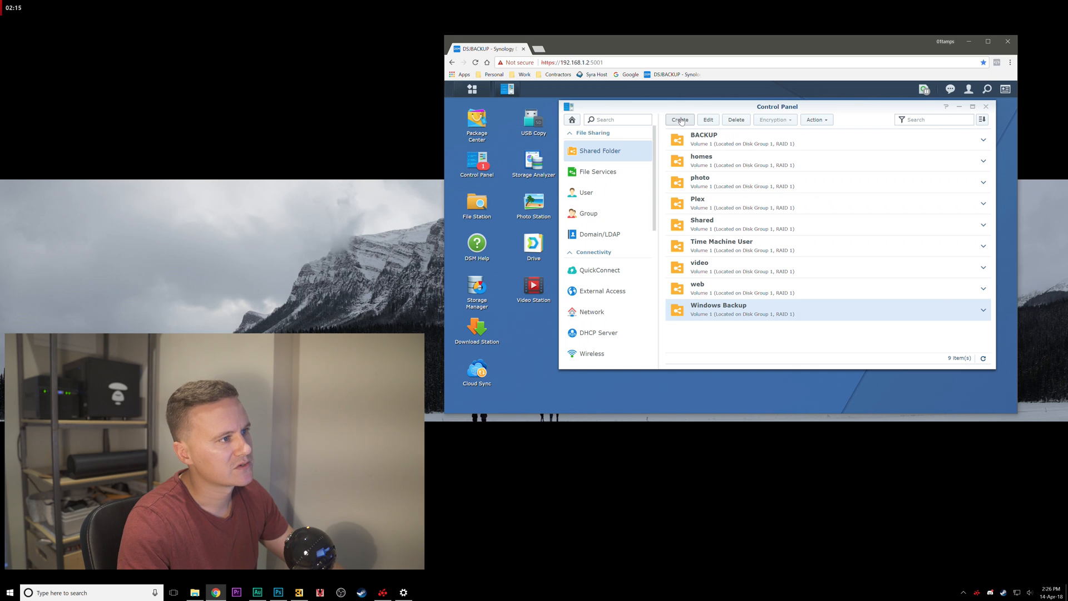
pyautogui.click(679, 119)
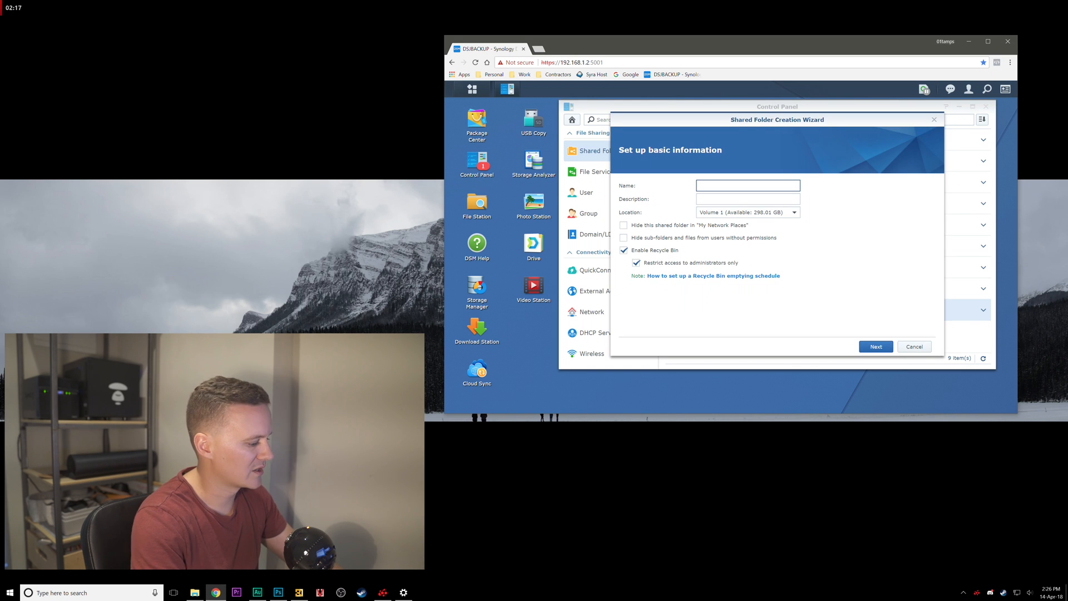
pyautogui.write('WIn')
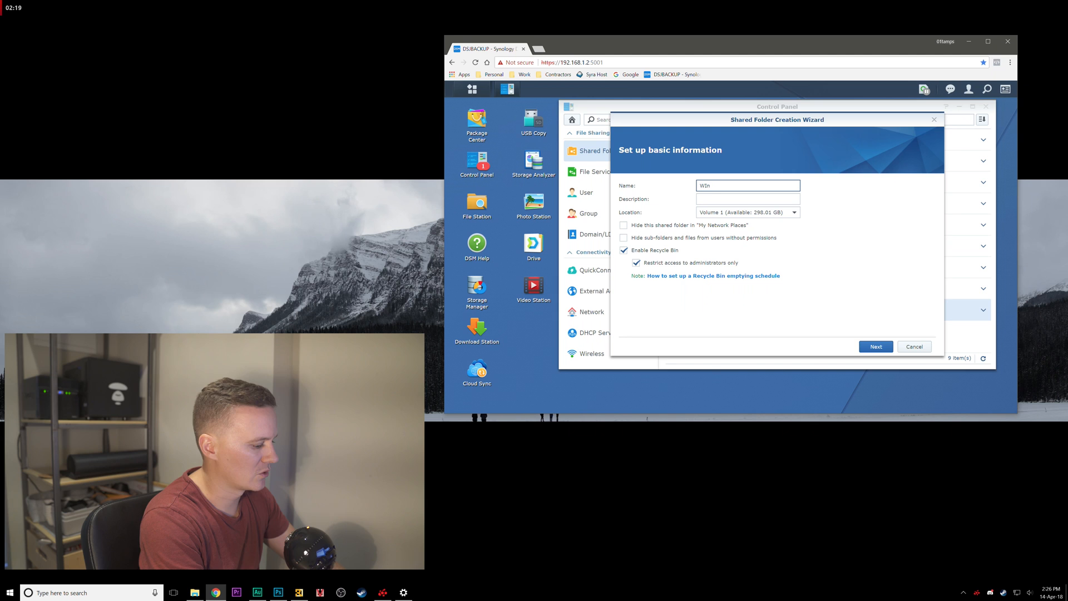
pyautogui.write('Windows Backy')
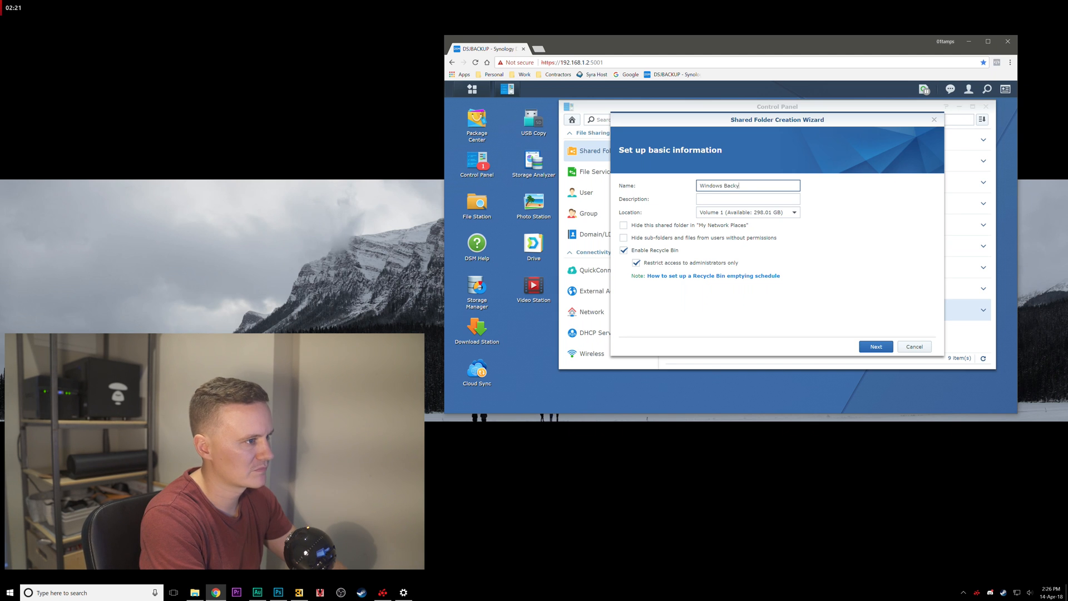
pyautogui.press('Backspace')
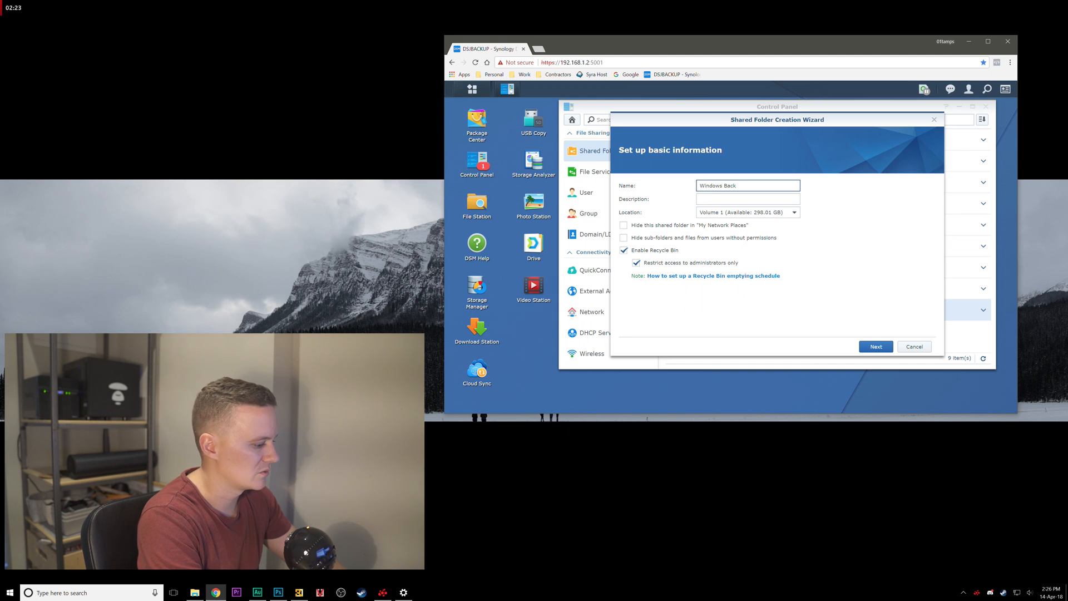
pyautogui.write('up')
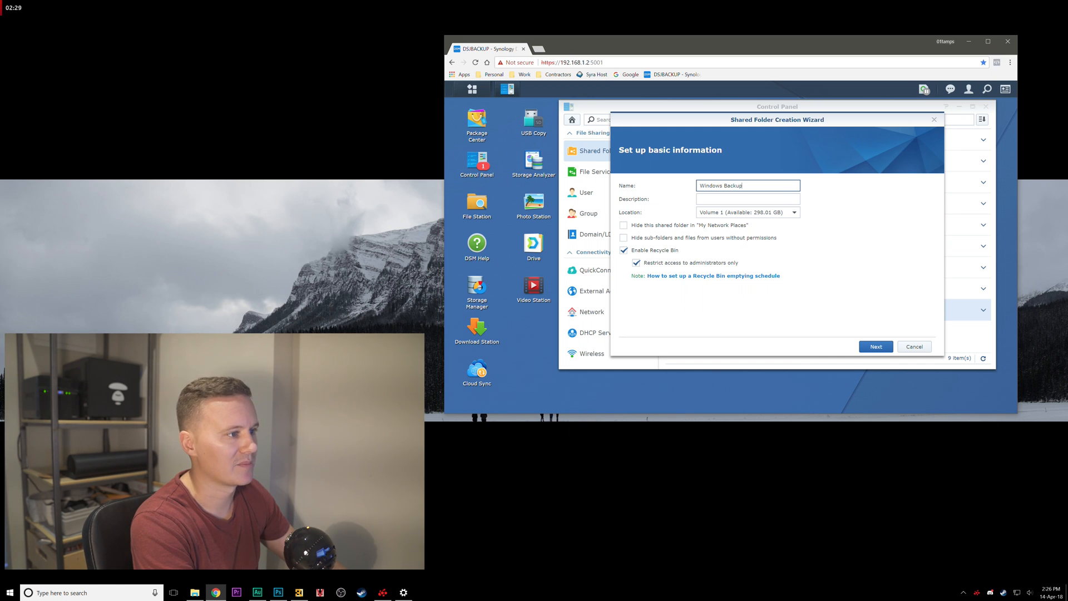
pyautogui.click(748, 198)
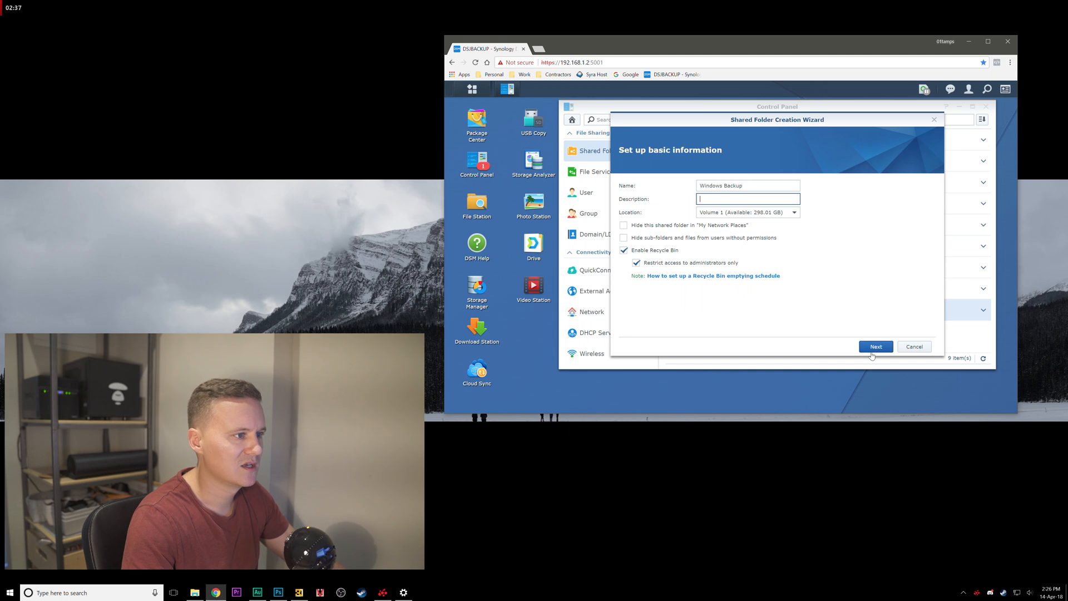
# Resolve the duplicate-name error by renaming the folder to Windows Backup1 and continue
pyautogui.click(748, 186)
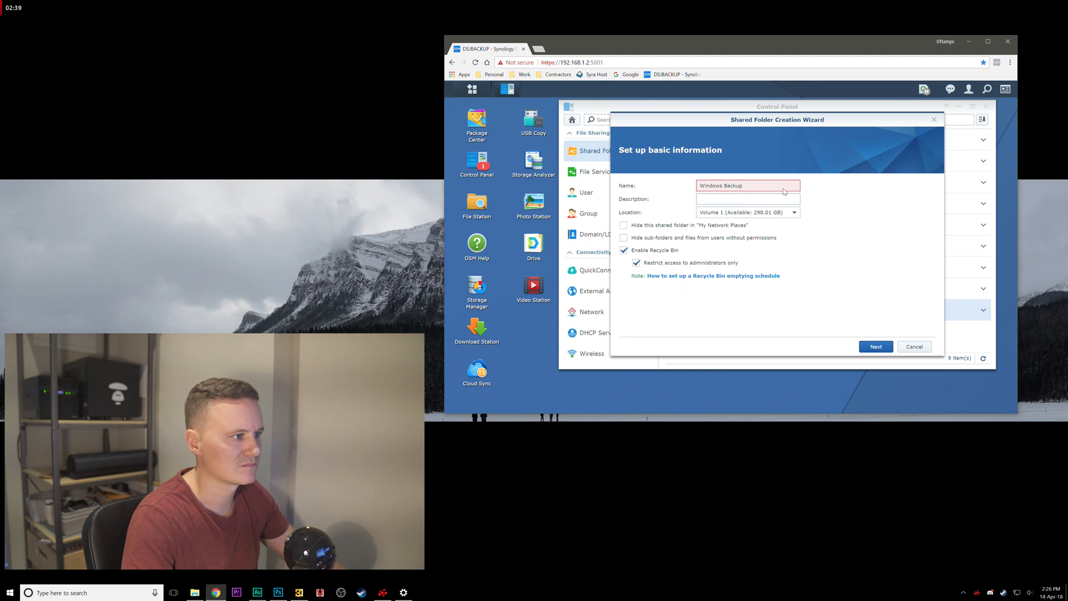
pyautogui.click(876, 346)
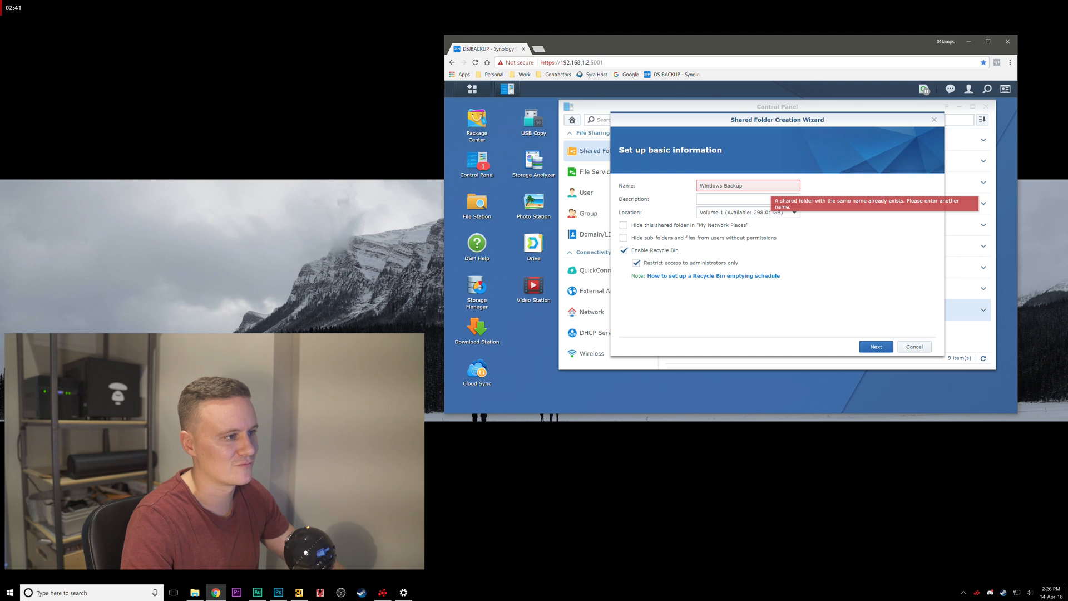
pyautogui.write('1')
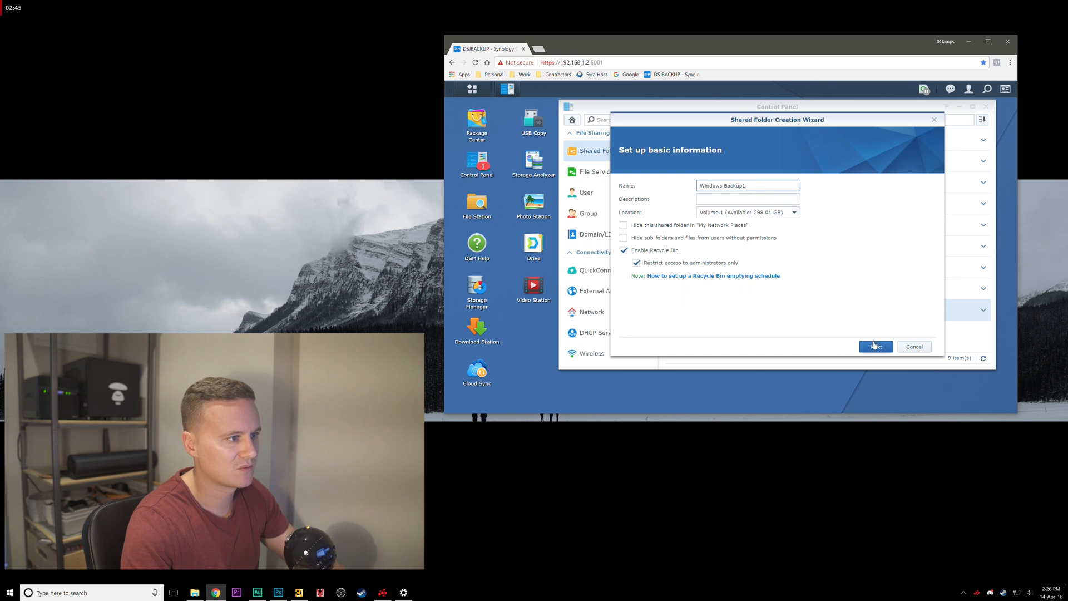
pyautogui.click(876, 346)
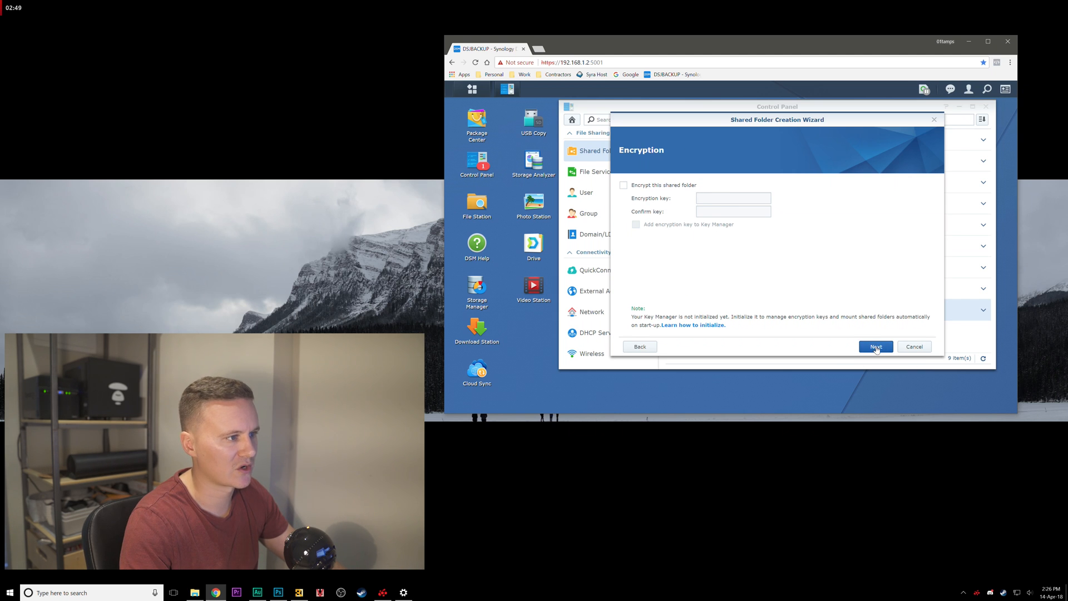
# Skip encryption and apply the settings to create the Windows Backup1 folder on Volume 1
pyautogui.click(876, 347)
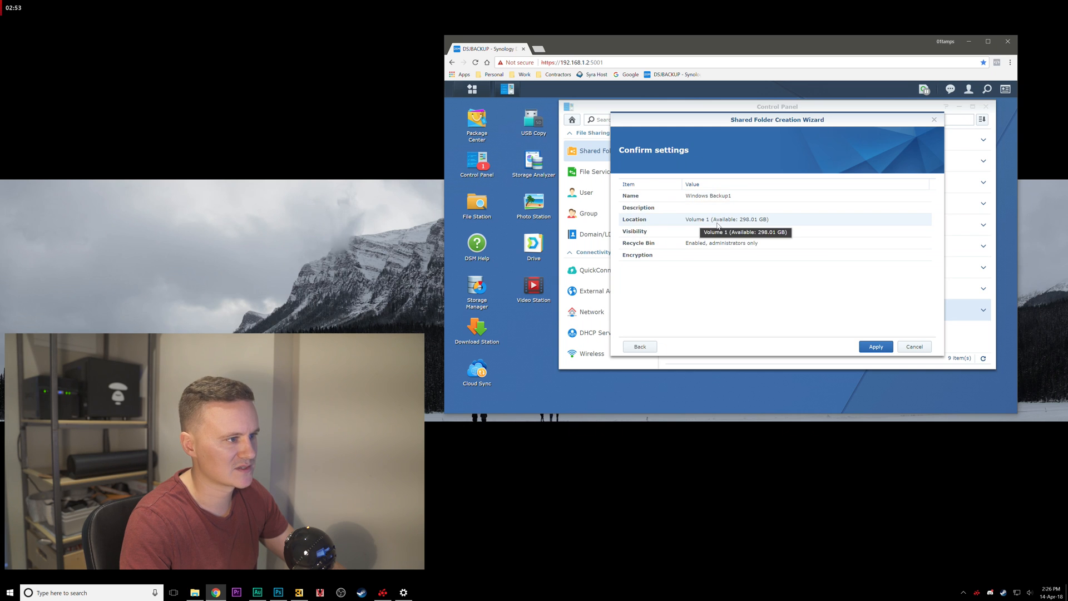
pyautogui.moveTo(703, 245)
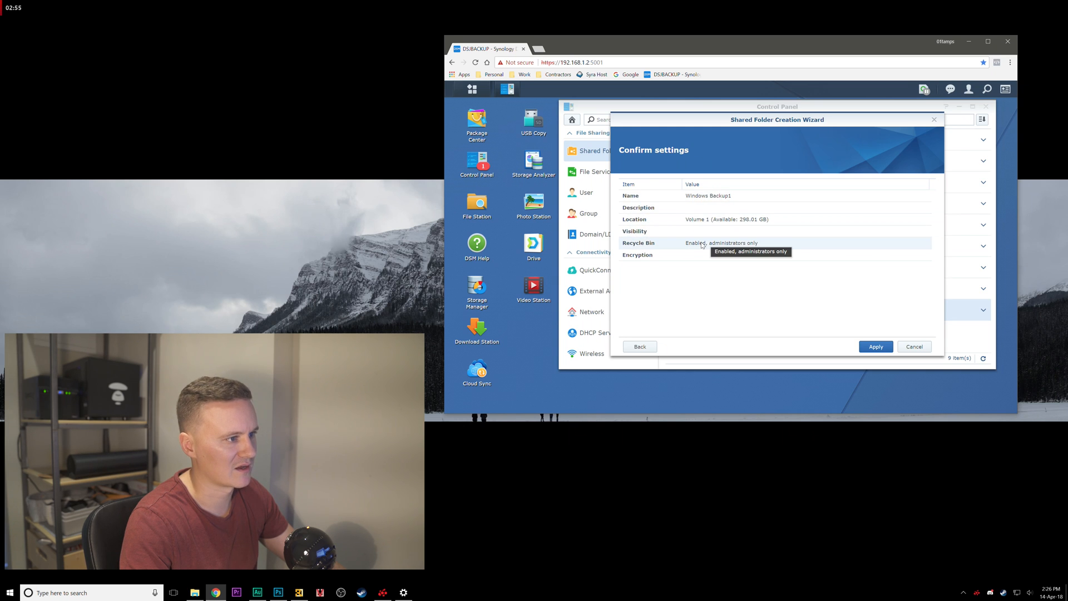
pyautogui.moveTo(692, 252)
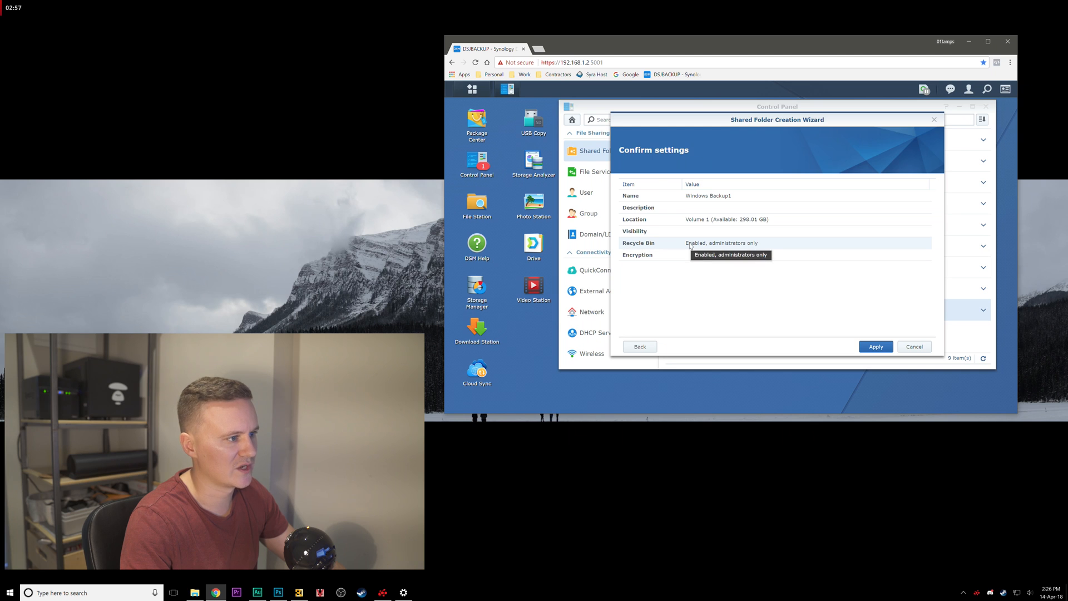
pyautogui.moveTo(754, 254)
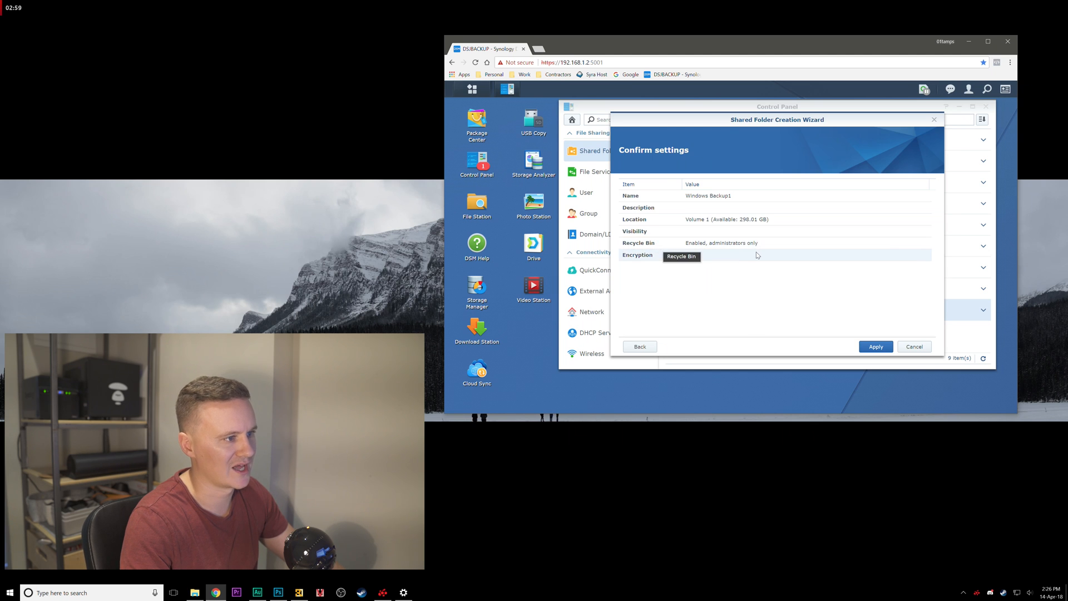
pyautogui.moveTo(758, 135)
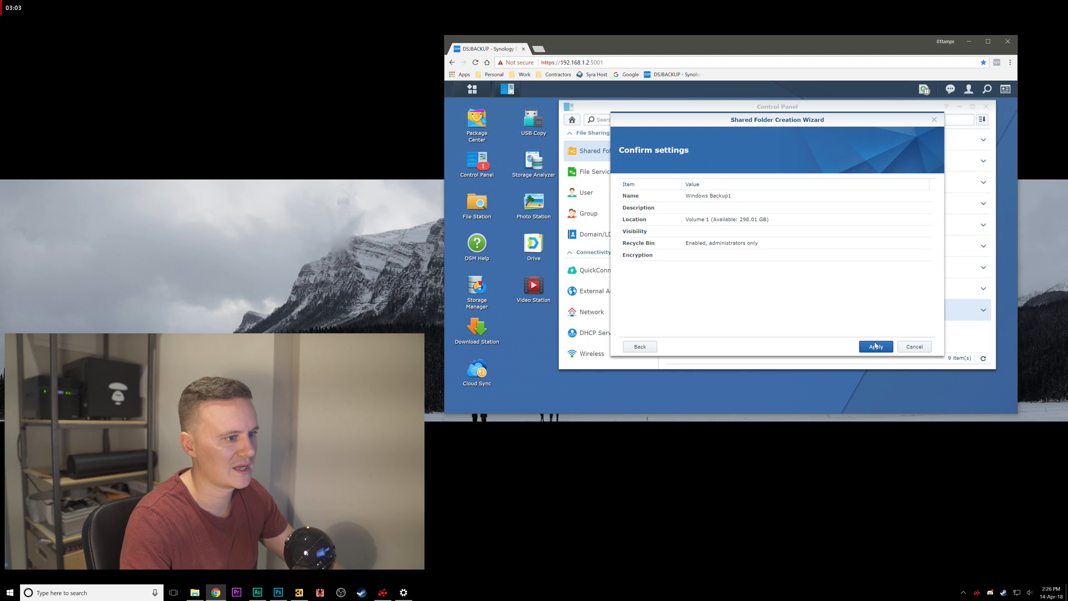
pyautogui.click(876, 347)
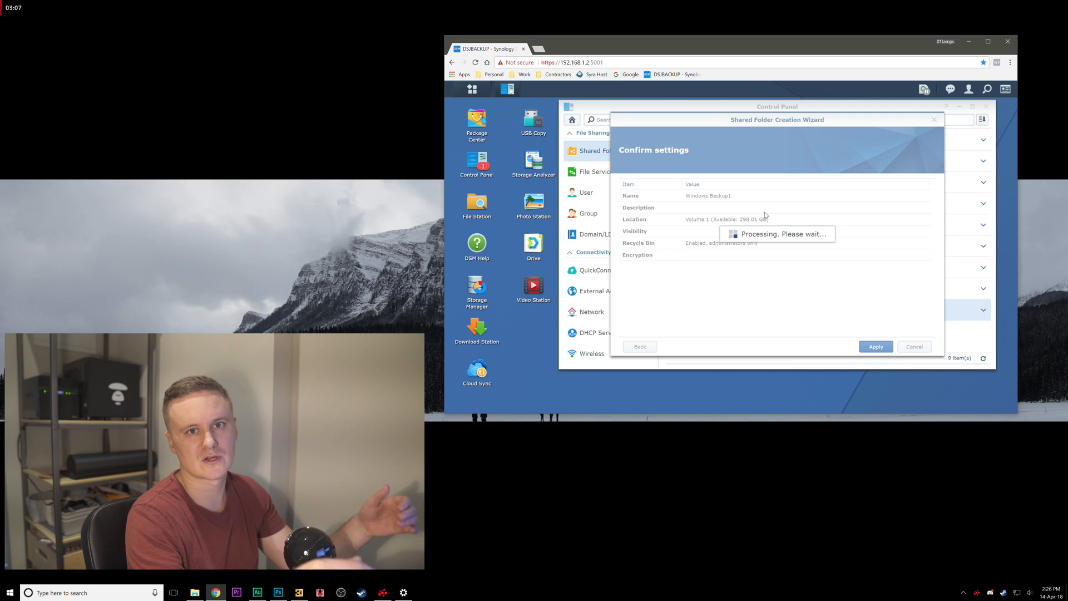
pyautogui.click(876, 346)
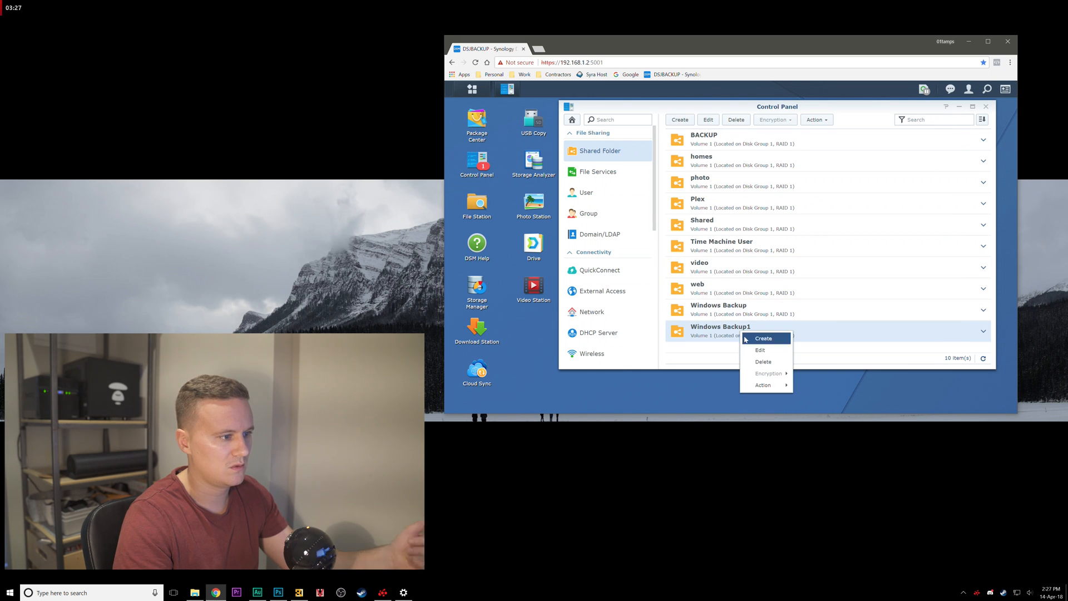
# Review Windows Backup1's general settings and close them unchanged
pyautogui.click(760, 349)
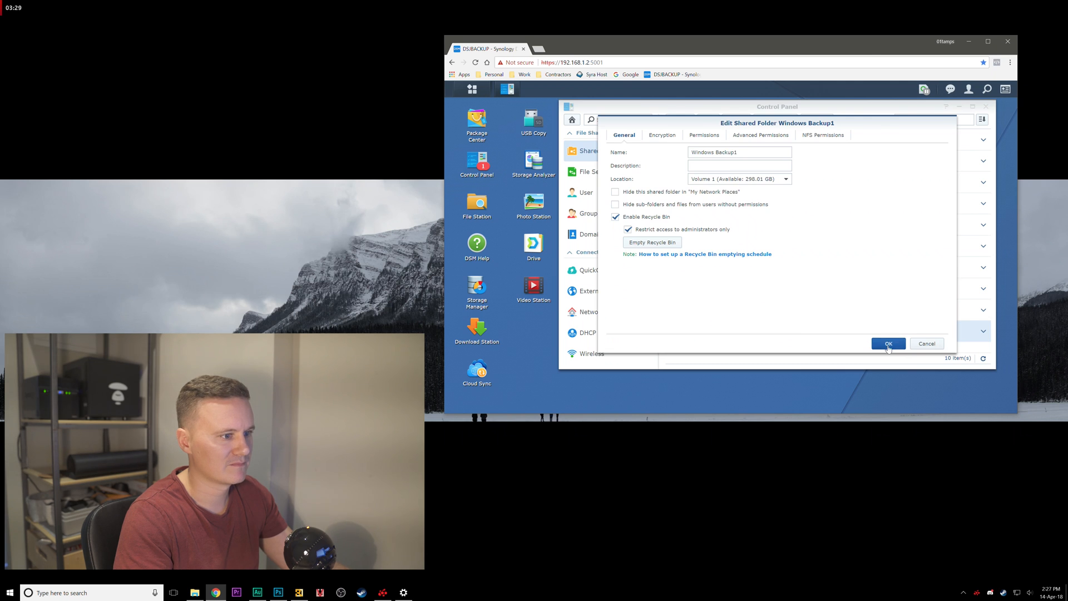
pyautogui.click(889, 344)
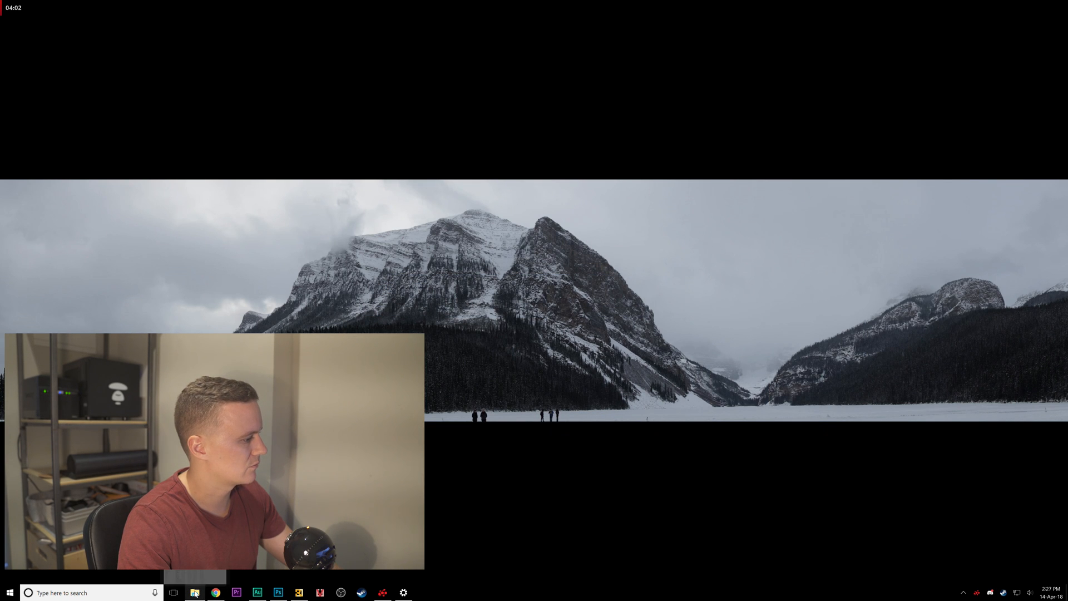
# Browse the DSBACKUP network shares in File Explorer and open the Windows Backup share
pyautogui.click(194, 592)
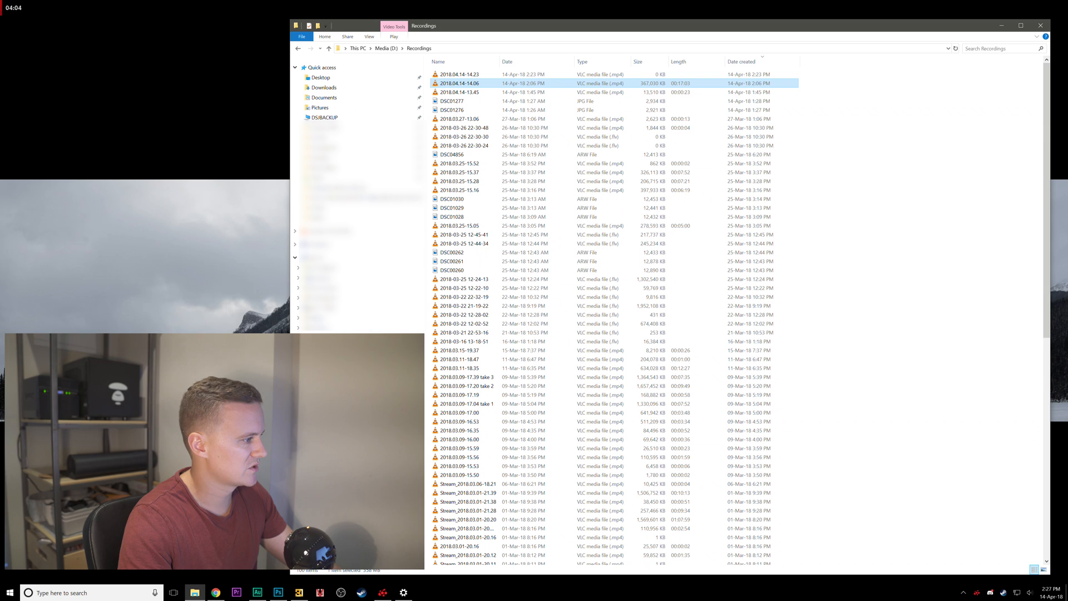
pyautogui.click(324, 117)
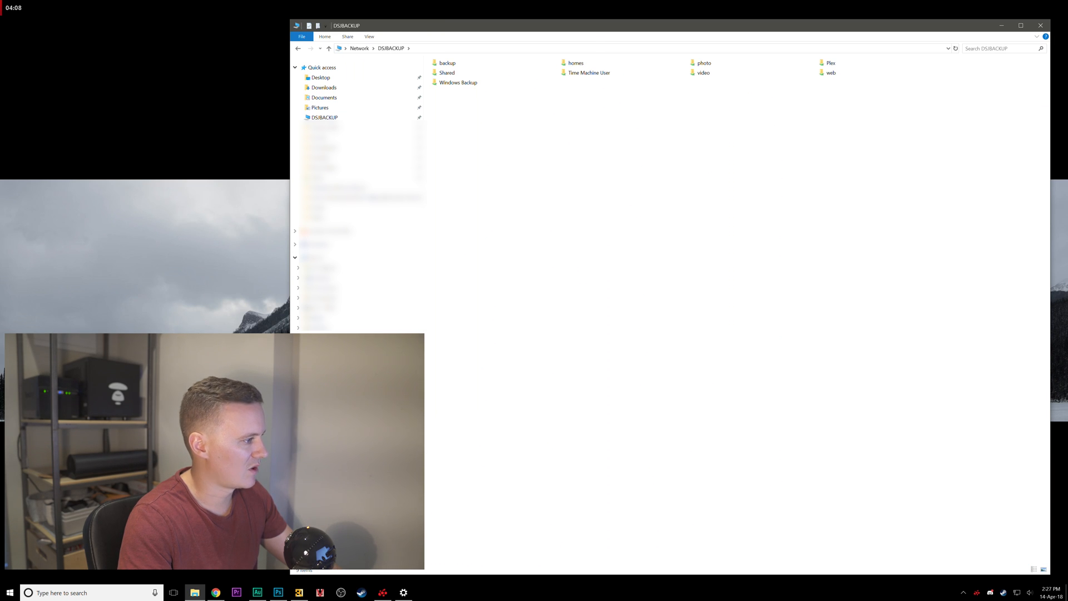
pyautogui.click(299, 410)
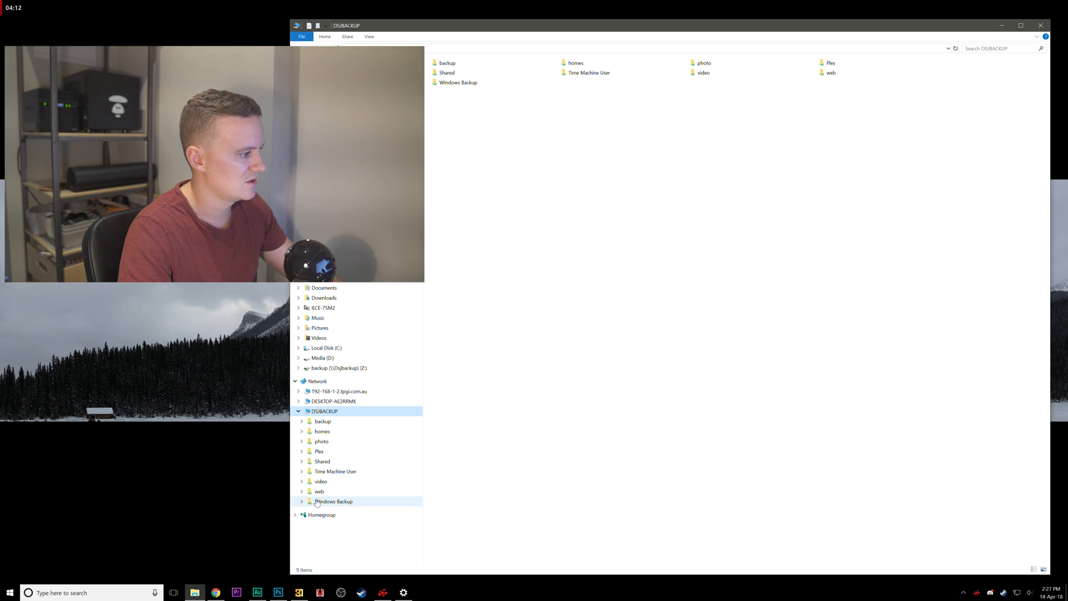
pyautogui.click(332, 502)
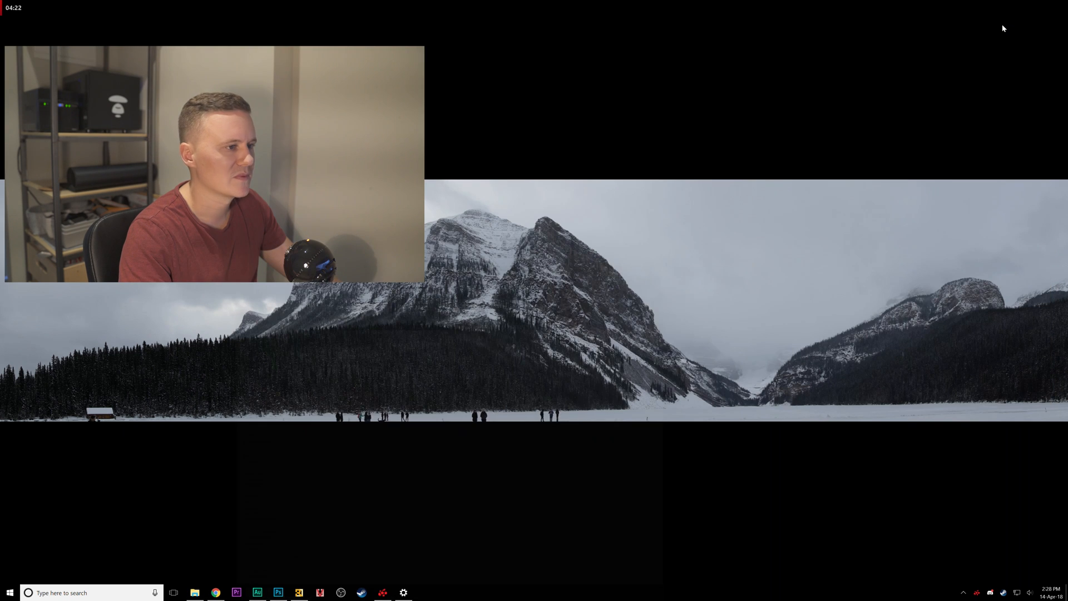
# Go to the Backup page under Update & Security in Settings
pyautogui.click(403, 592)
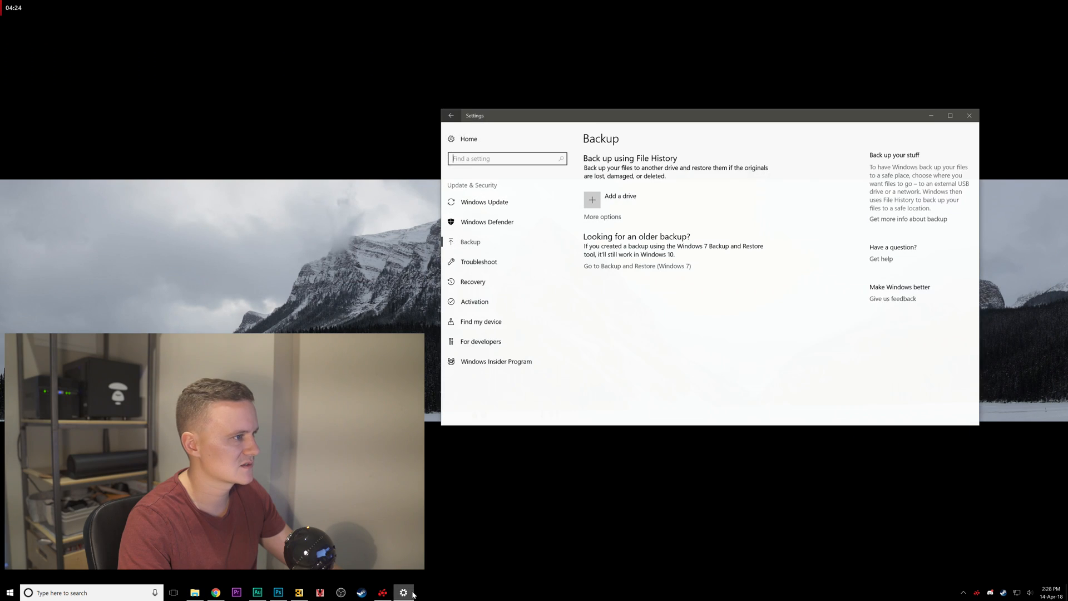
pyautogui.click(450, 112)
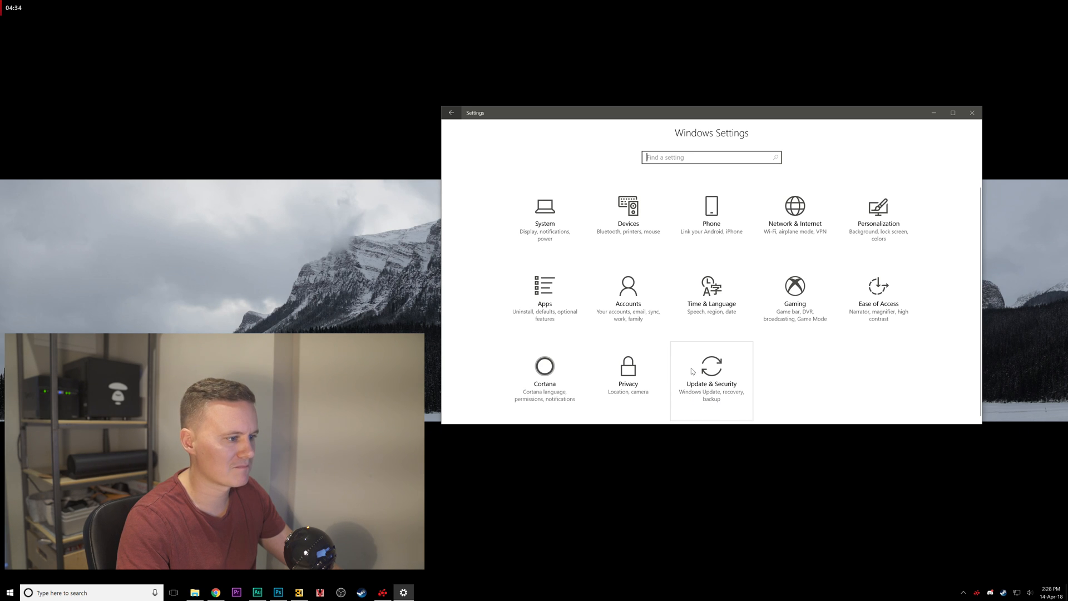
pyautogui.click(711, 374)
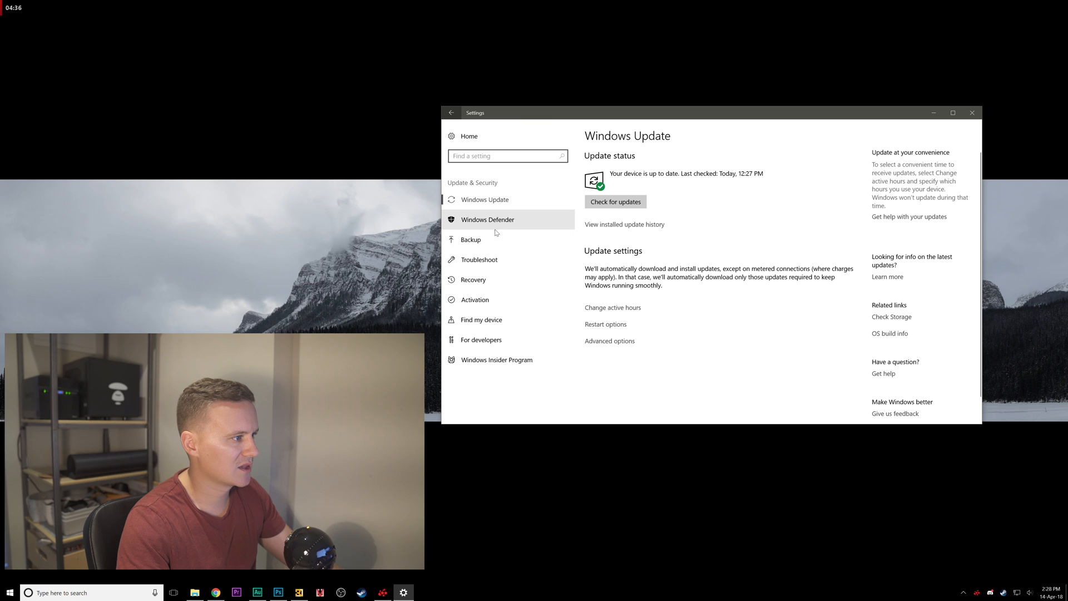
pyautogui.click(470, 240)
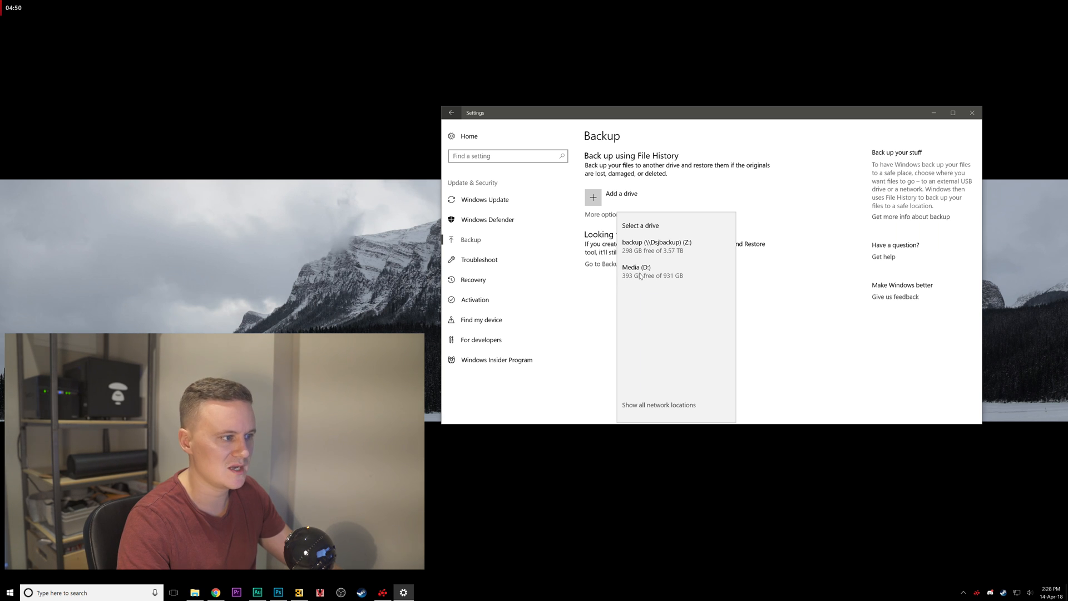
pyautogui.moveTo(620, 302)
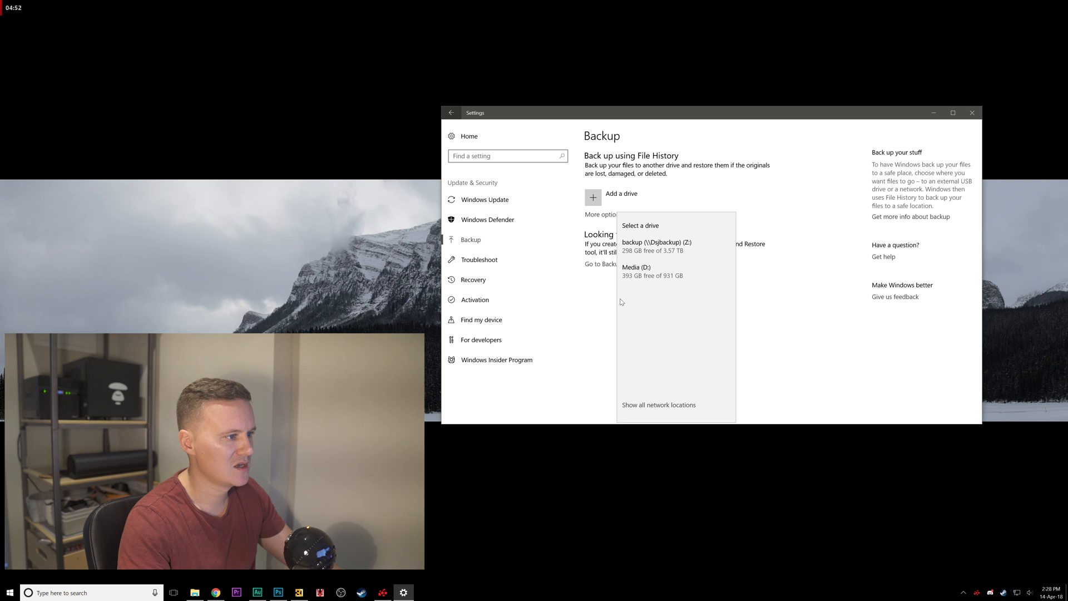
pyautogui.moveTo(651, 308)
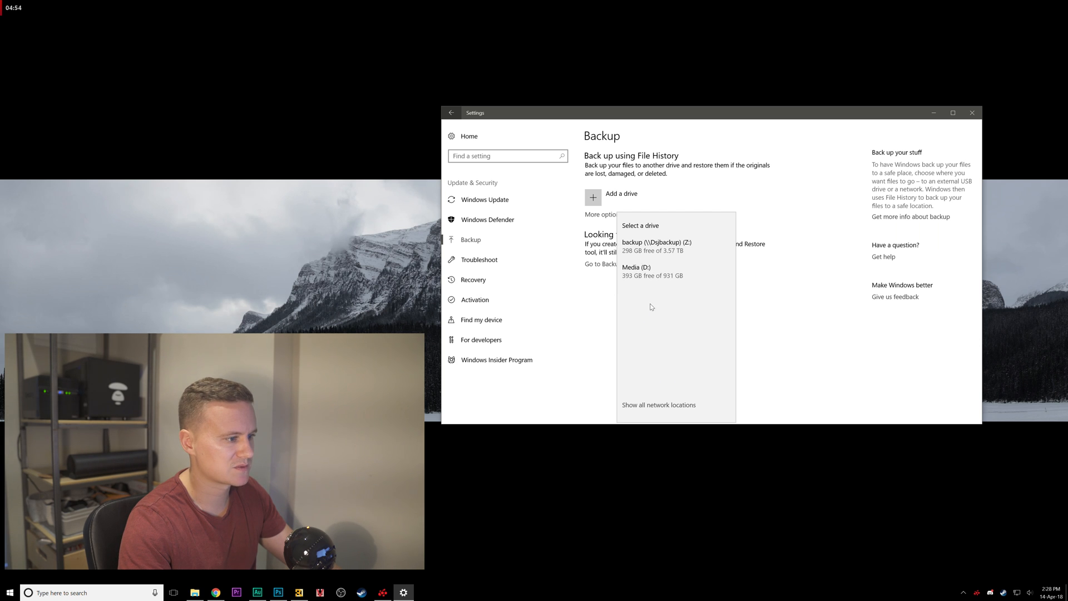
pyautogui.moveTo(641, 412)
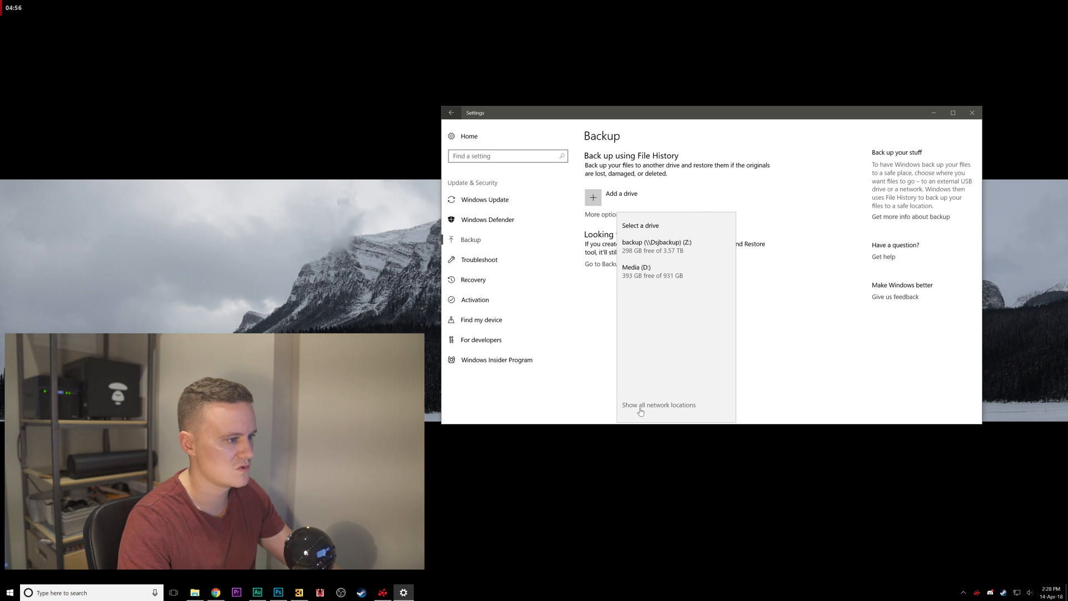
# List the DSBACKUP network shares in the File History drive picker, then relaunch Settings
pyautogui.click(659, 405)
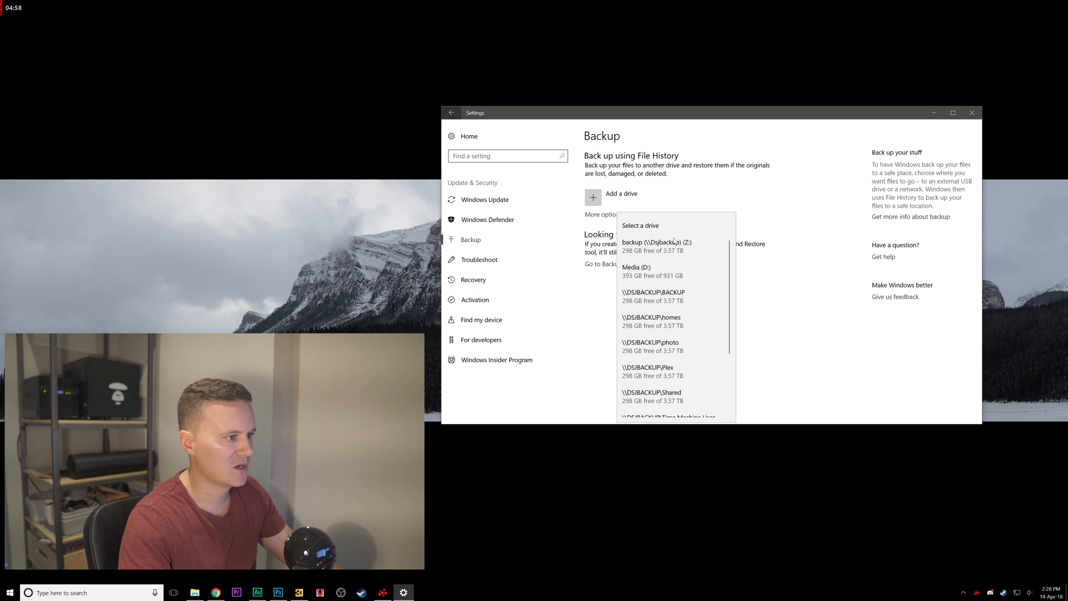
pyautogui.scroll(-3)
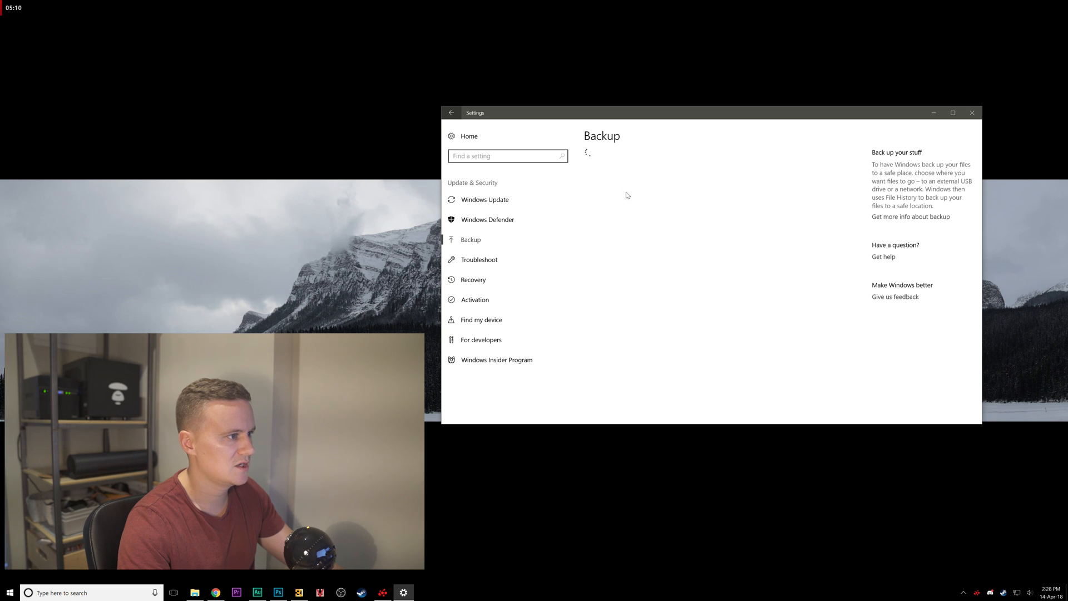
pyautogui.click(593, 197)
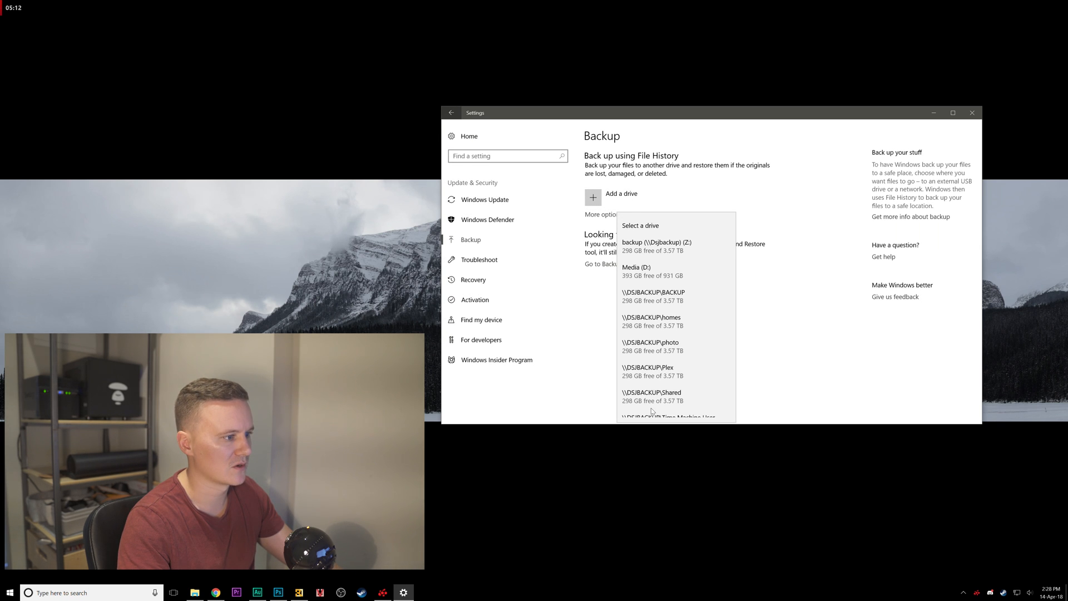
pyautogui.moveTo(674, 360)
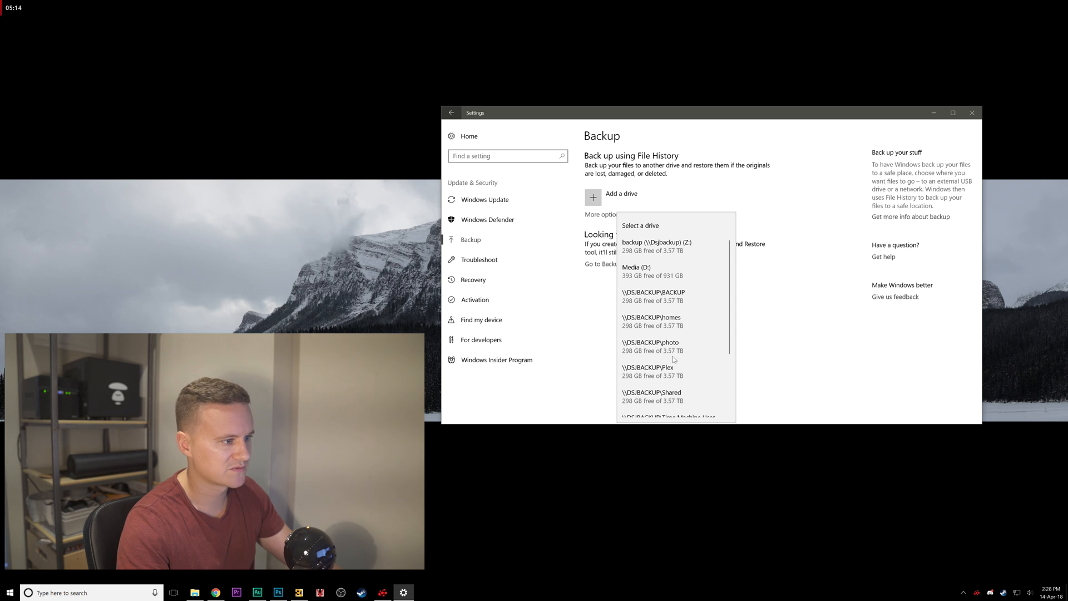
pyautogui.scroll(-3)
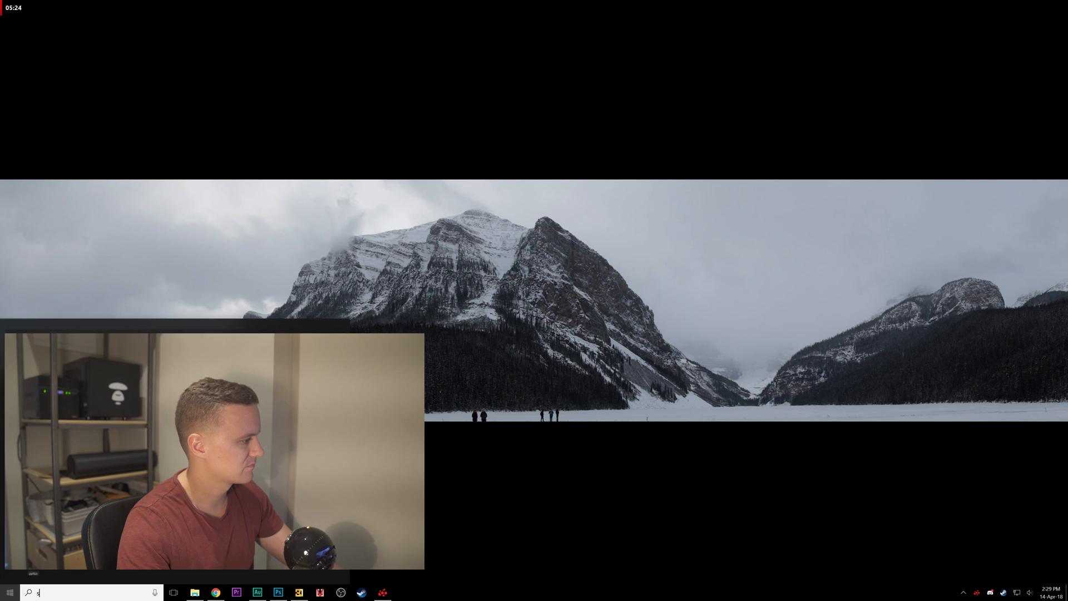
pyautogui.click(403, 592)
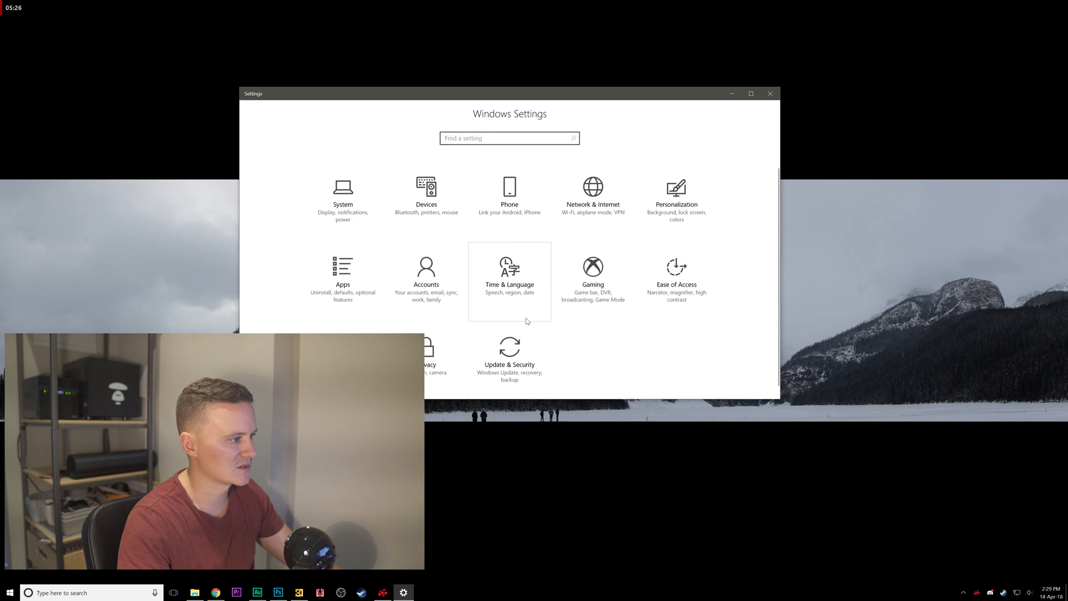
# Choose the DSJBACKUP network share as the File History backup drive
pyautogui.click(508, 354)
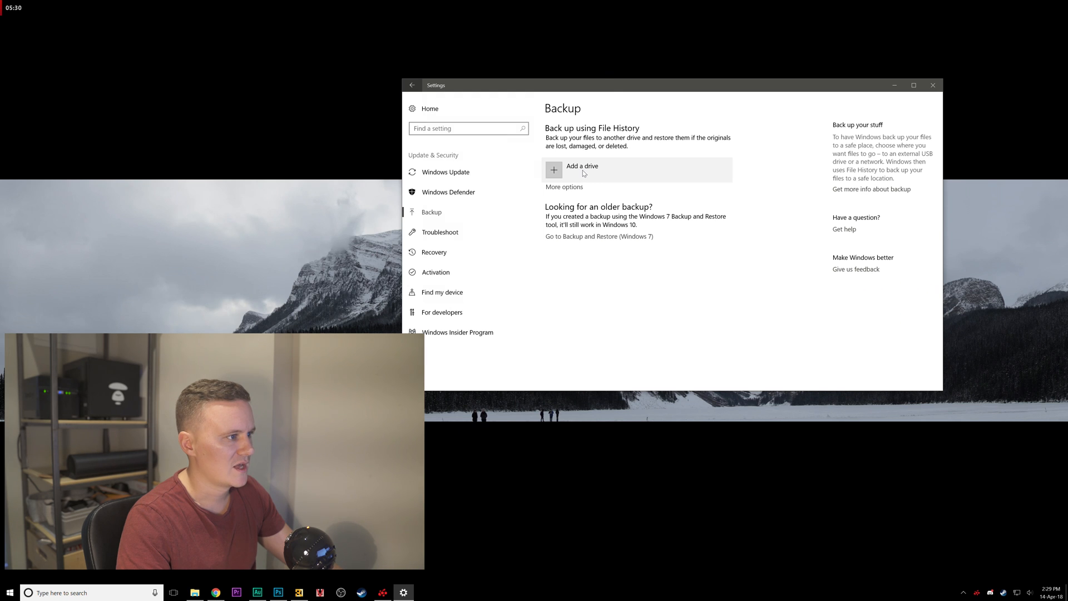
pyautogui.click(583, 169)
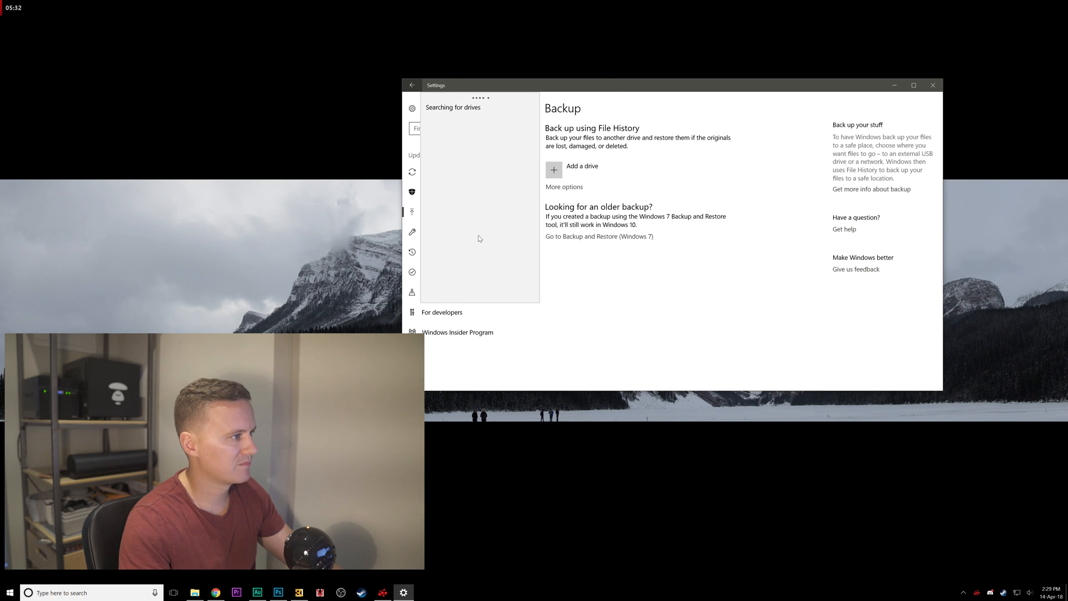
pyautogui.click(582, 169)
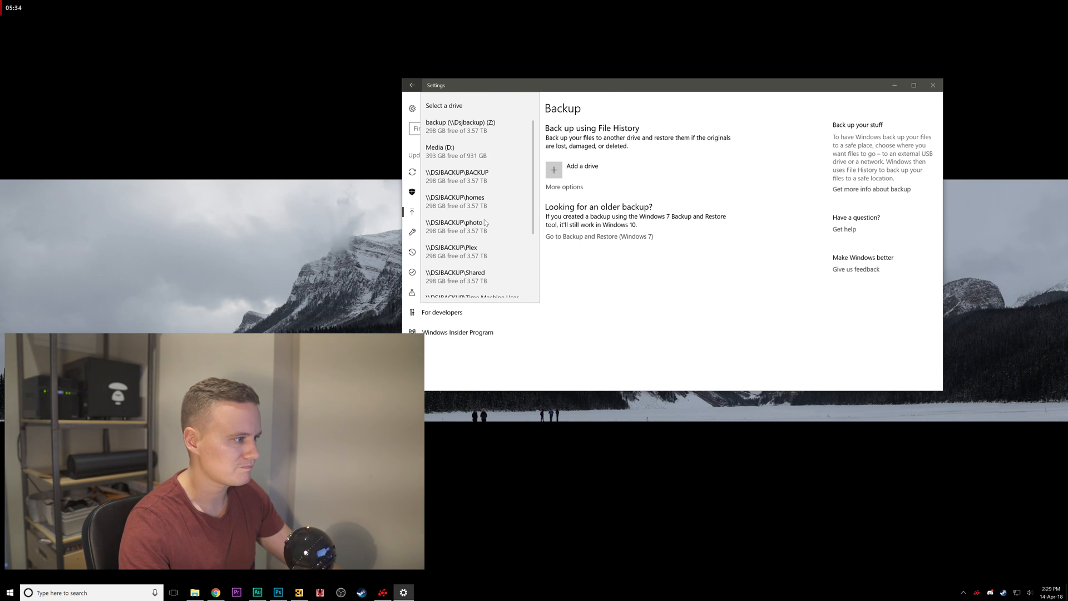
pyautogui.click(459, 126)
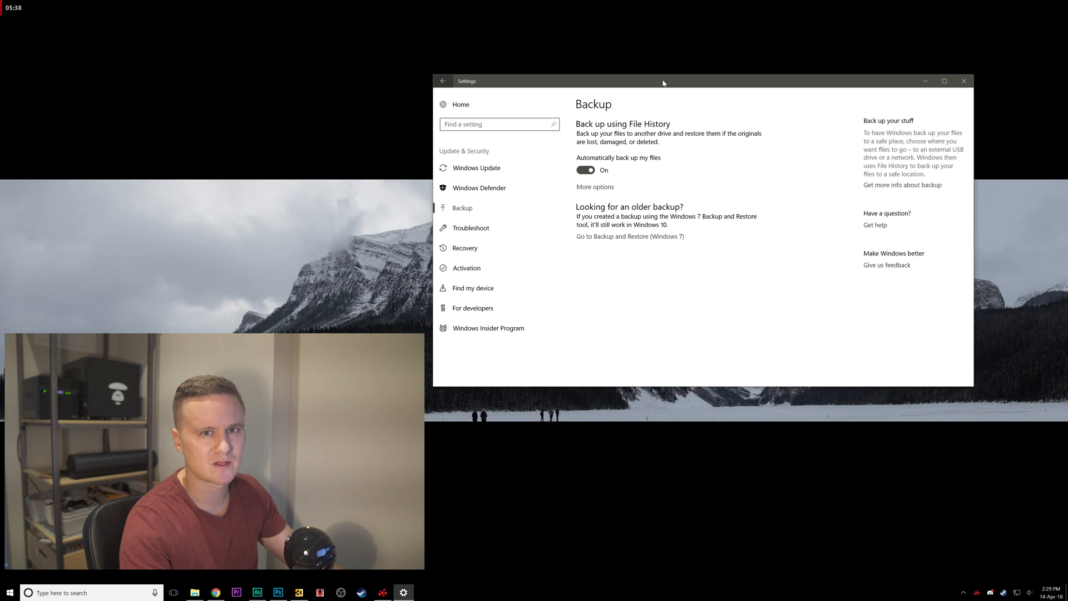
pyautogui.moveTo(598, 164)
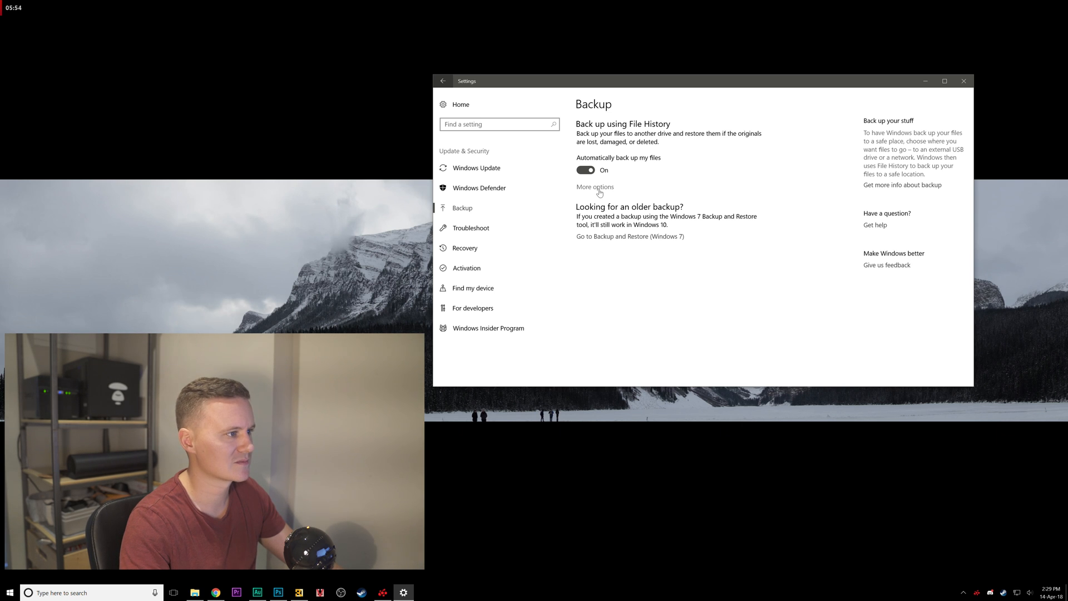
# Review File History's detailed backup options and the folders being backed up
pyautogui.click(594, 187)
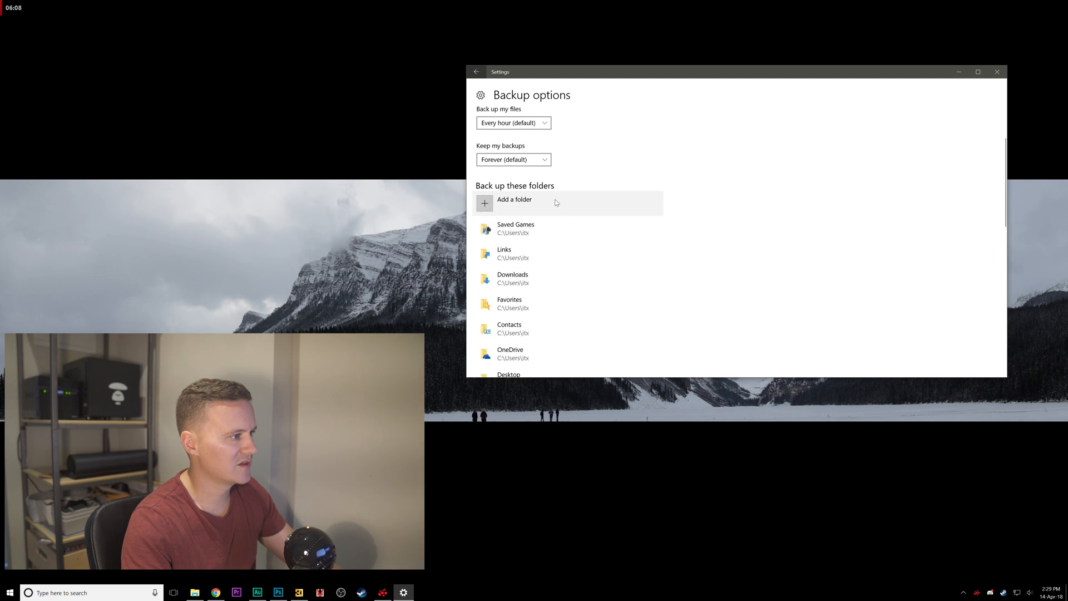
pyautogui.scroll(-3)
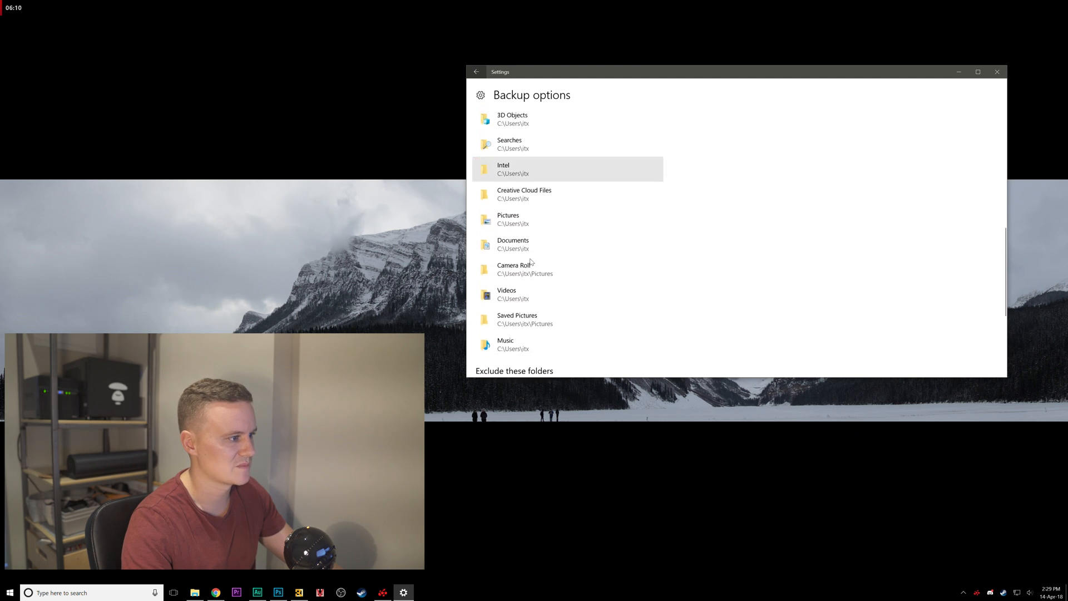
pyautogui.scroll(3)
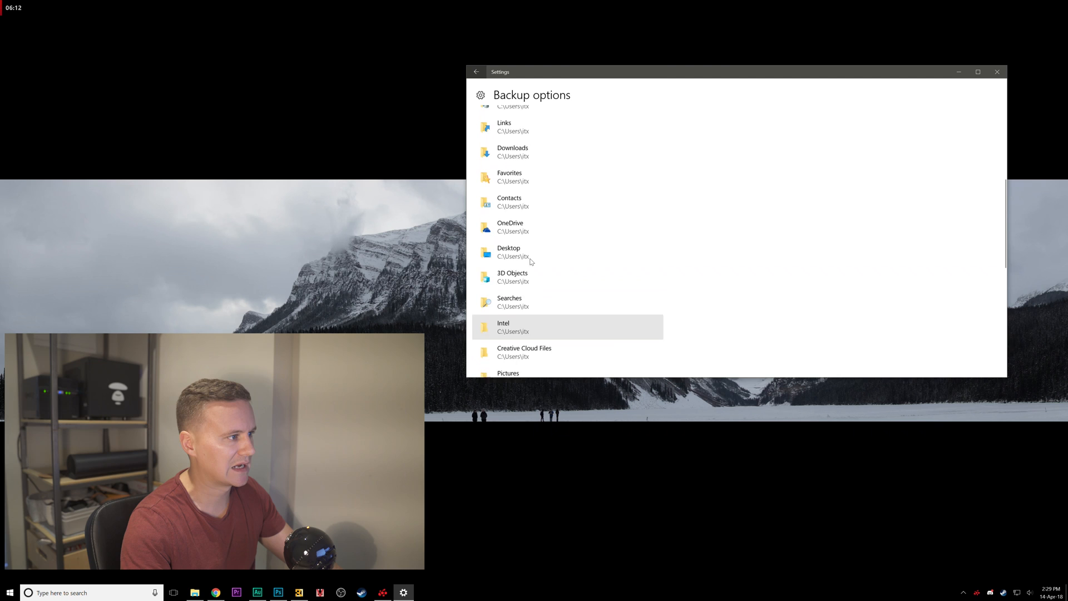
pyautogui.scroll(3)
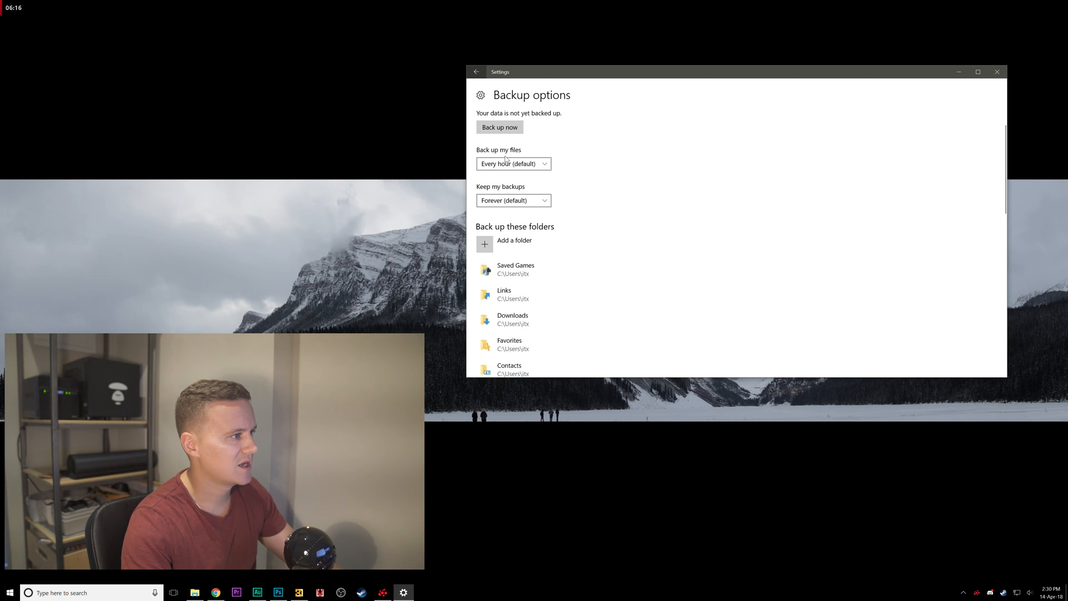
pyautogui.click(512, 163)
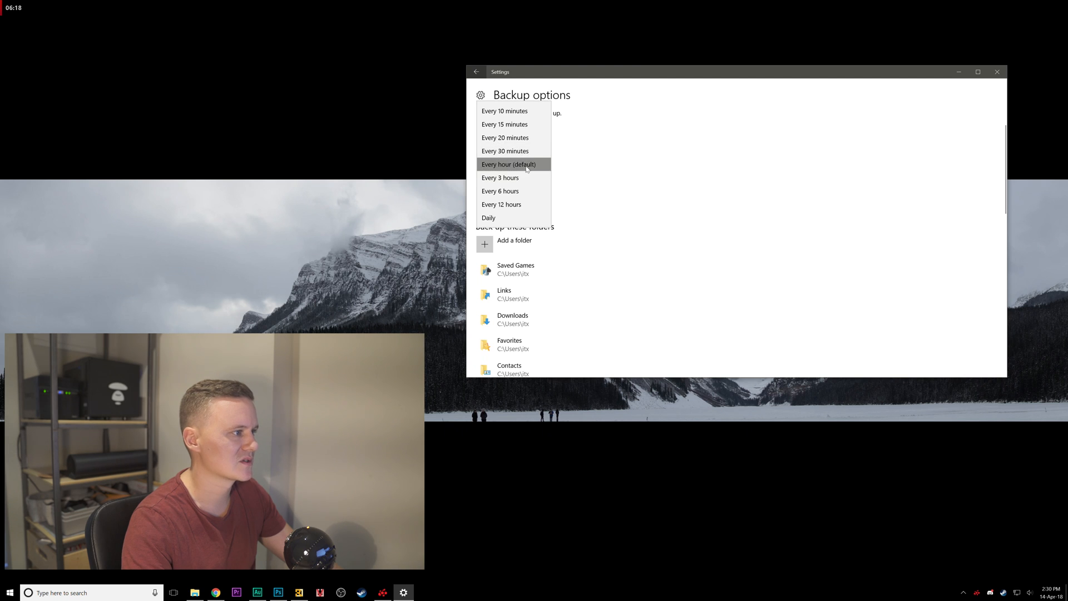
pyautogui.moveTo(505, 151)
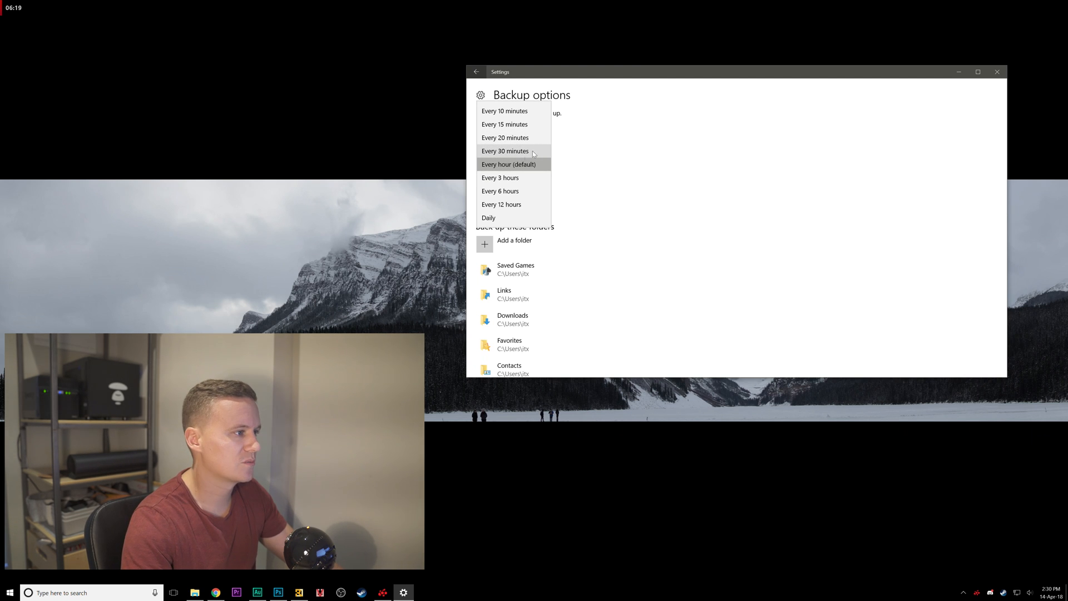
pyautogui.moveTo(500, 178)
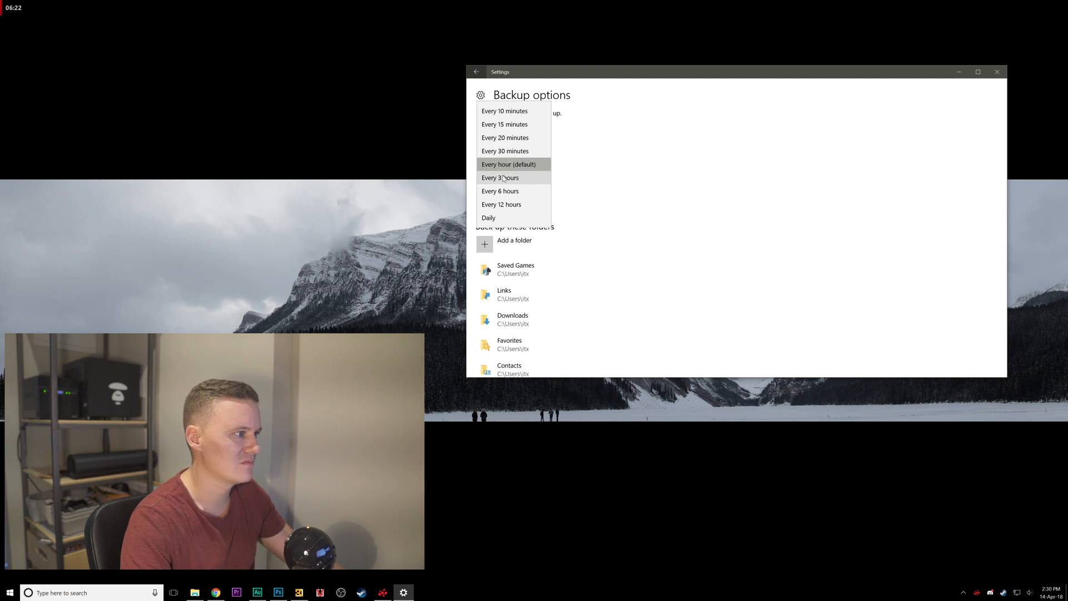
pyautogui.moveTo(499, 190)
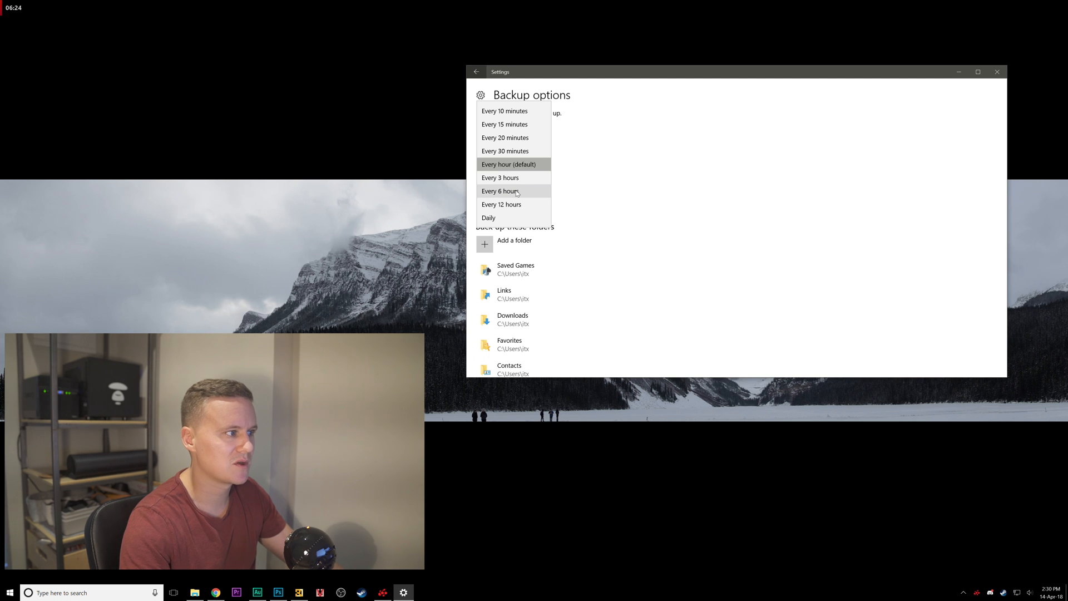
pyautogui.moveTo(508, 165)
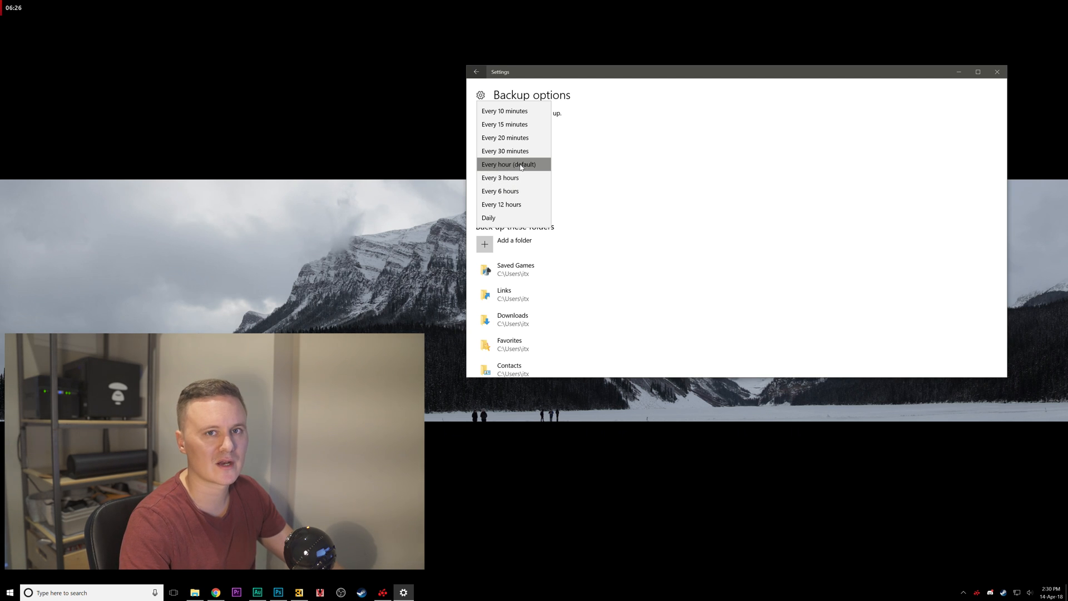
pyautogui.moveTo(506, 123)
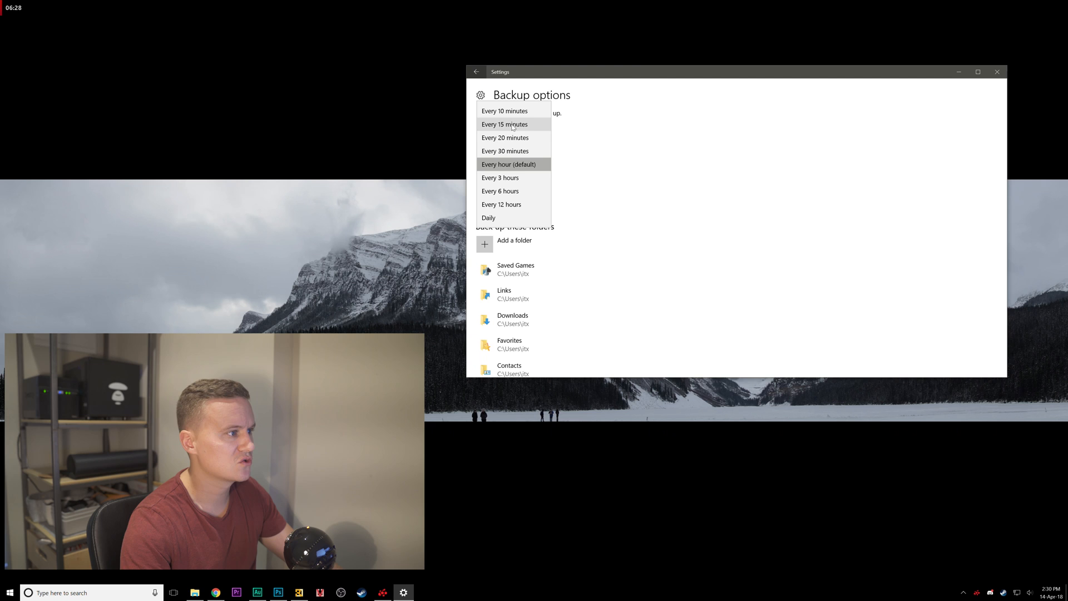
pyautogui.moveTo(505, 138)
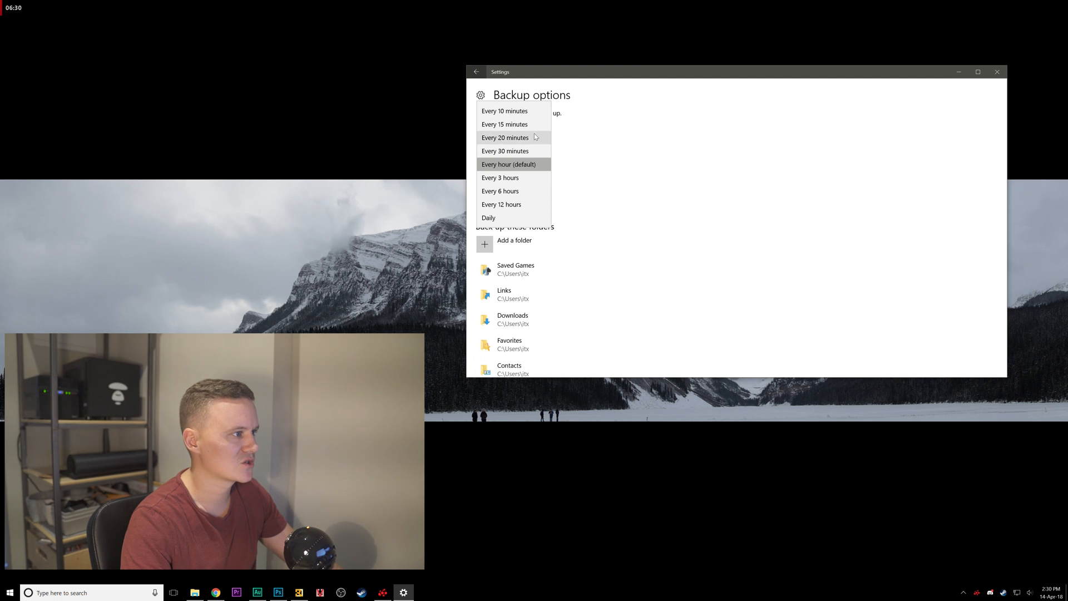
pyautogui.moveTo(526, 131)
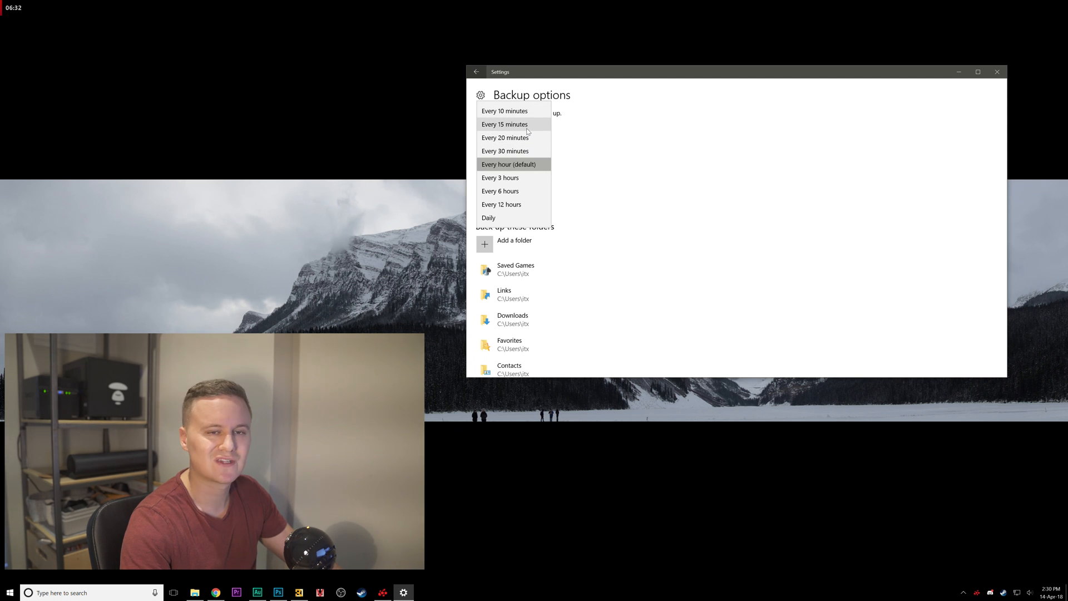
pyautogui.click(507, 165)
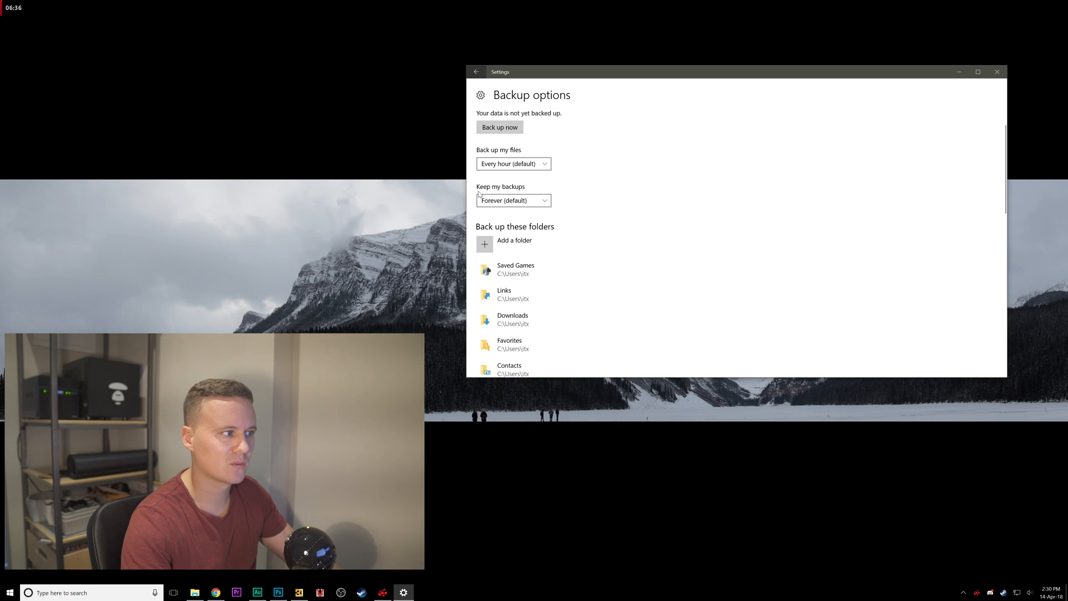
pyautogui.click(513, 200)
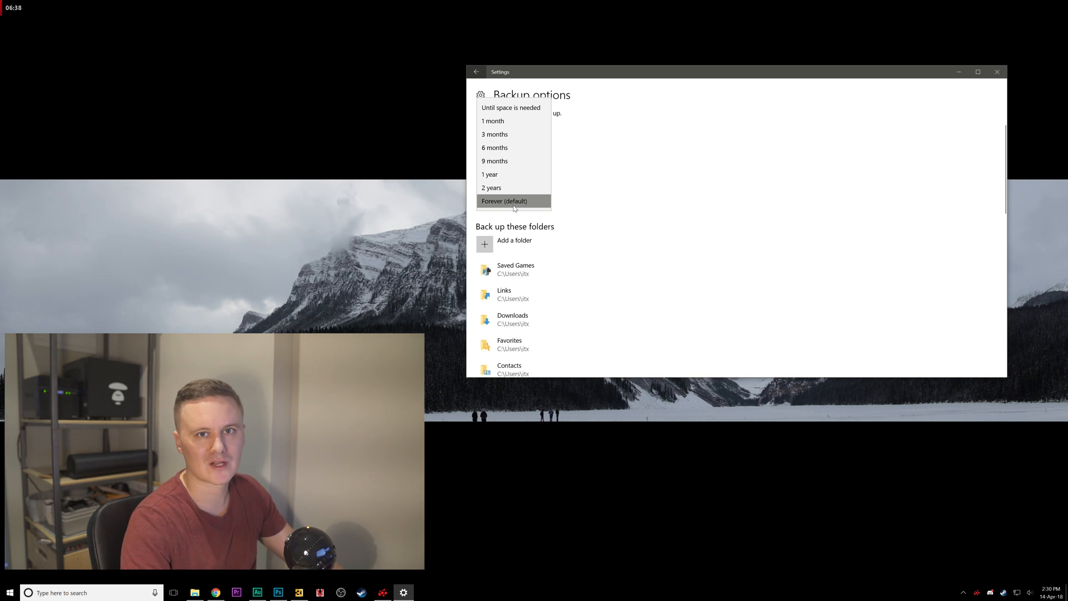
pyautogui.moveTo(515, 175)
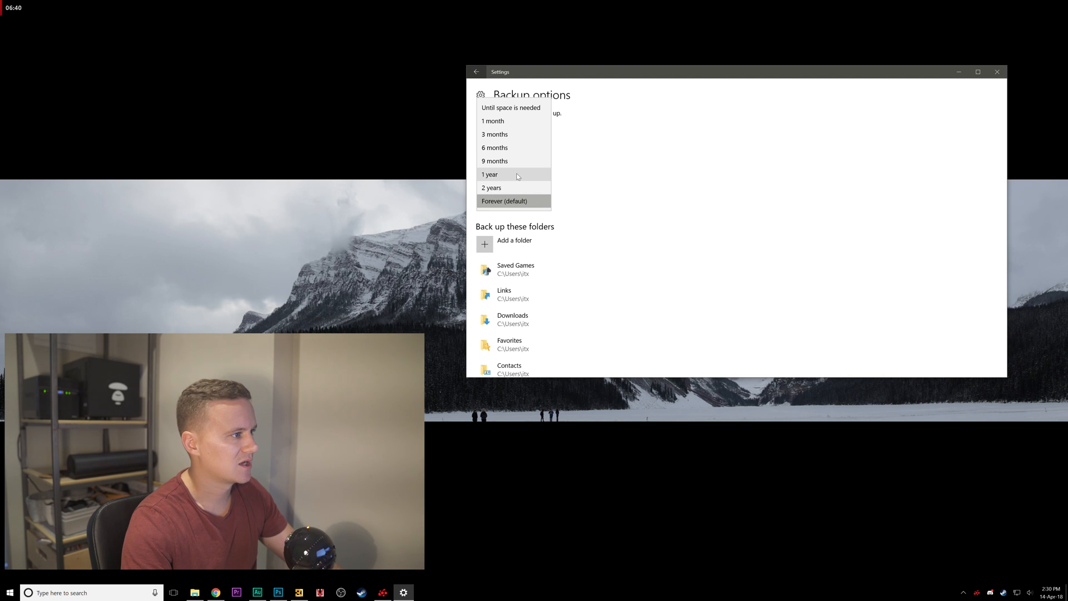
pyautogui.moveTo(511, 135)
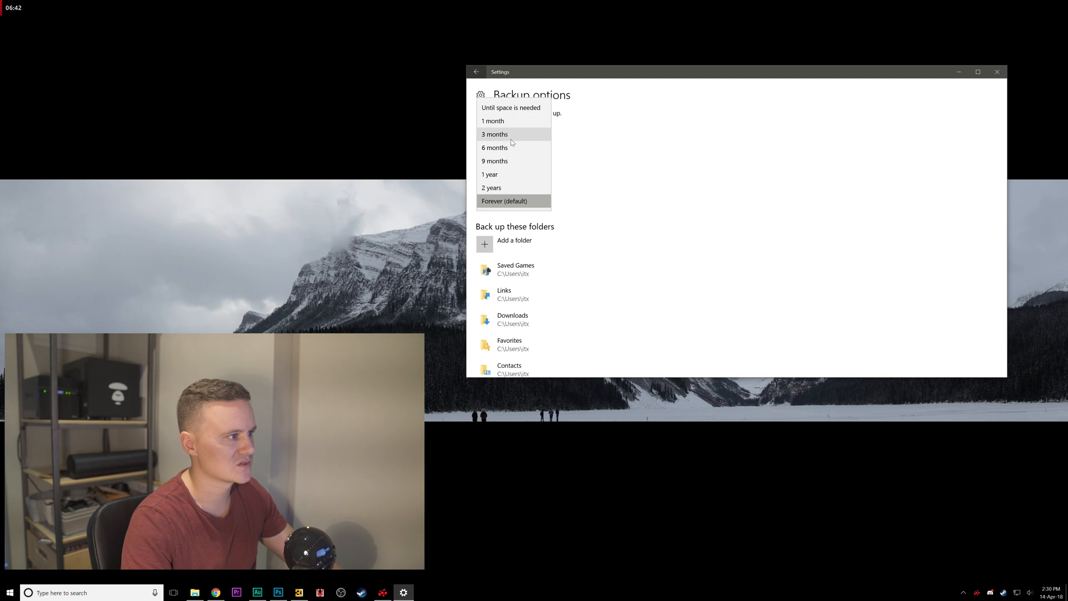
pyautogui.moveTo(495, 149)
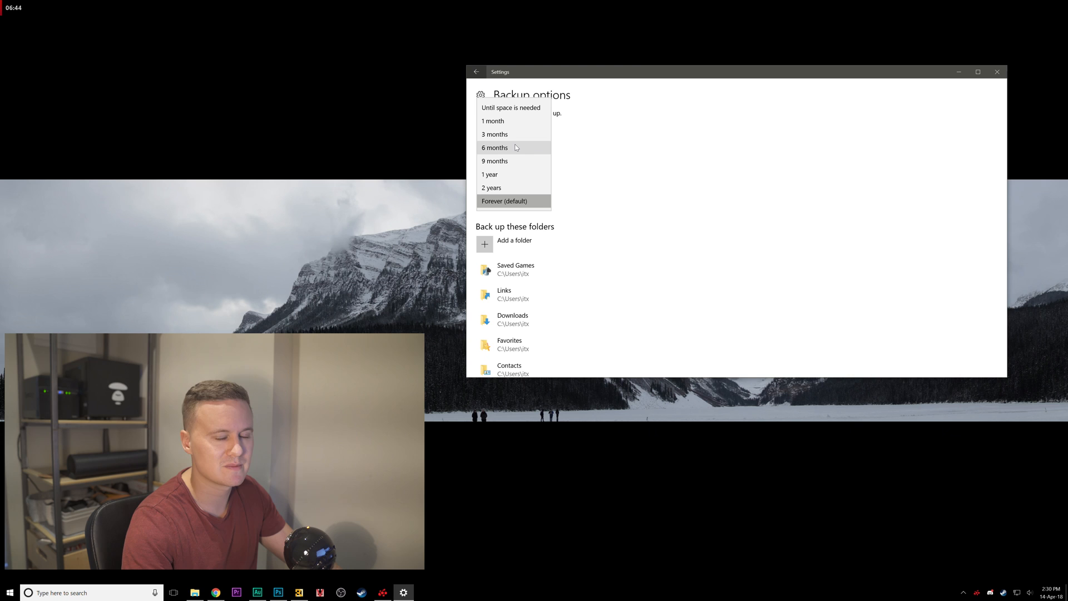
pyautogui.moveTo(511, 108)
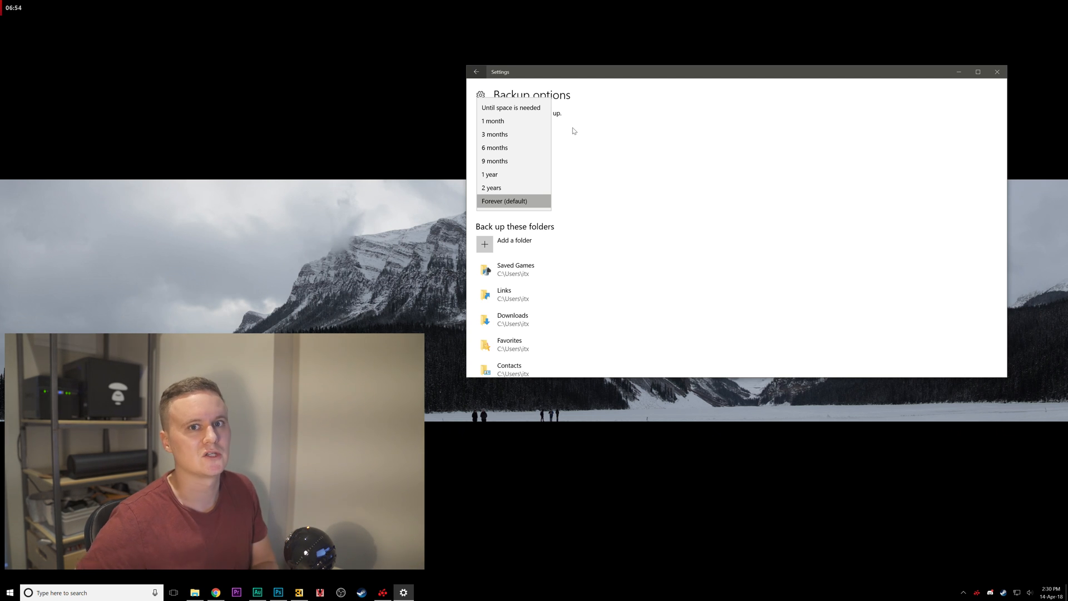
pyautogui.moveTo(574, 130)
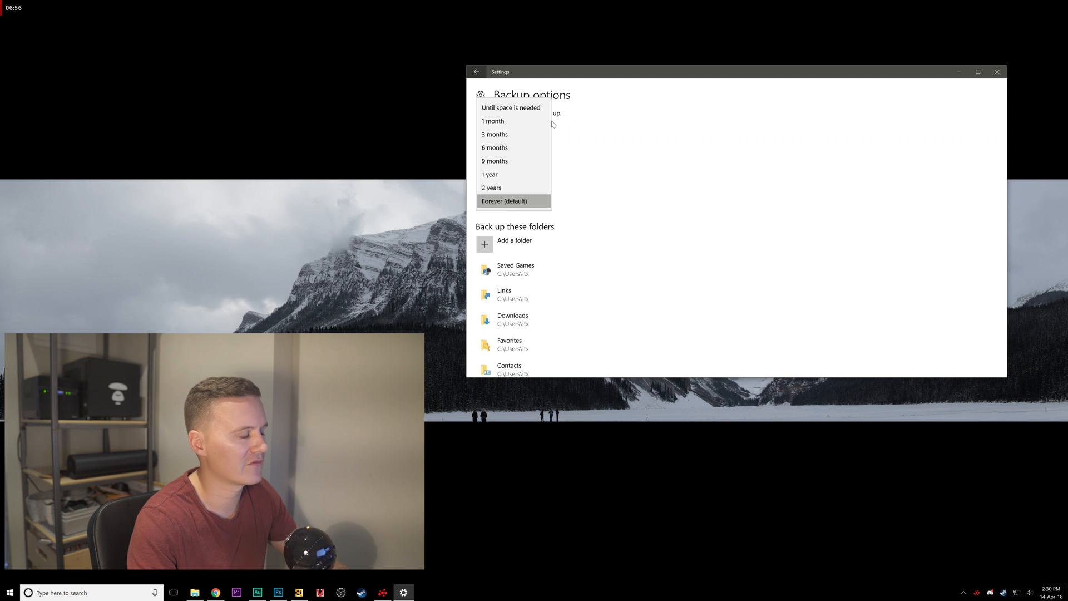
pyautogui.click(505, 200)
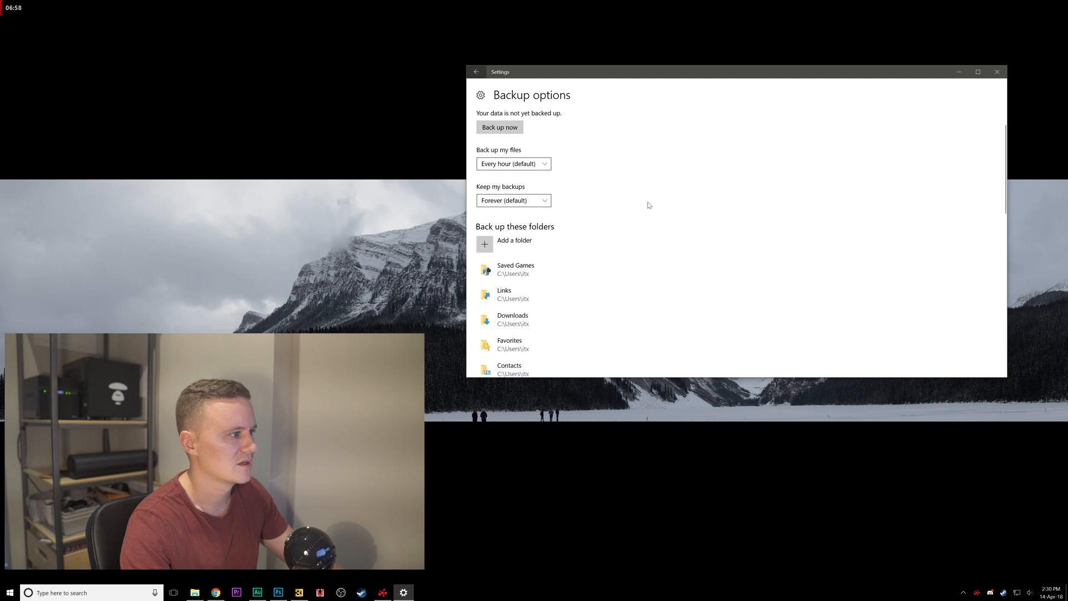
pyautogui.moveTo(608, 207)
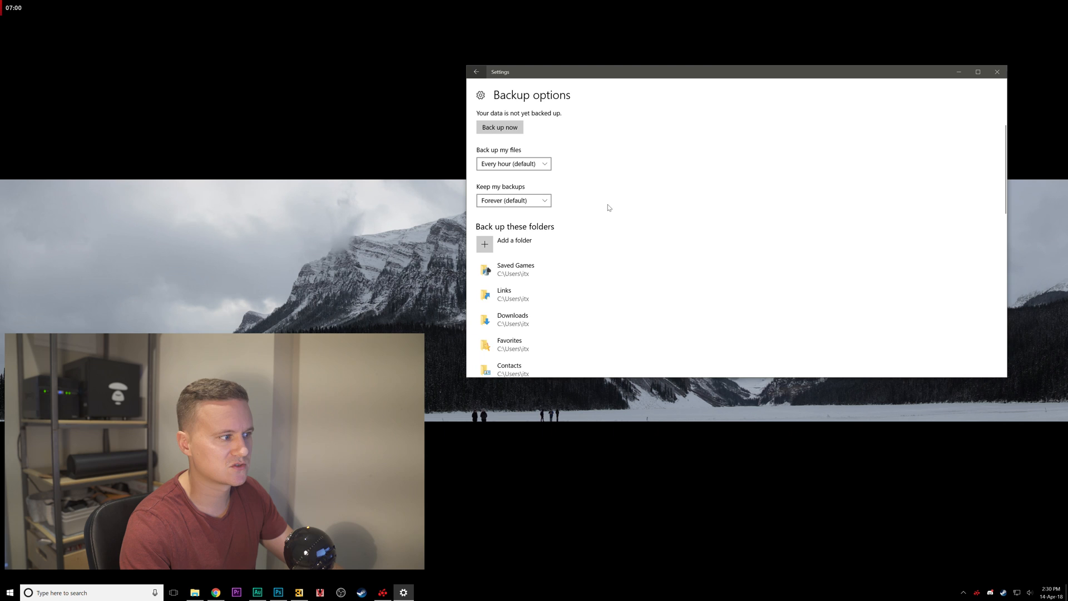
# Add the Videos folder to File History's excluded folders
pyautogui.scroll(-3)
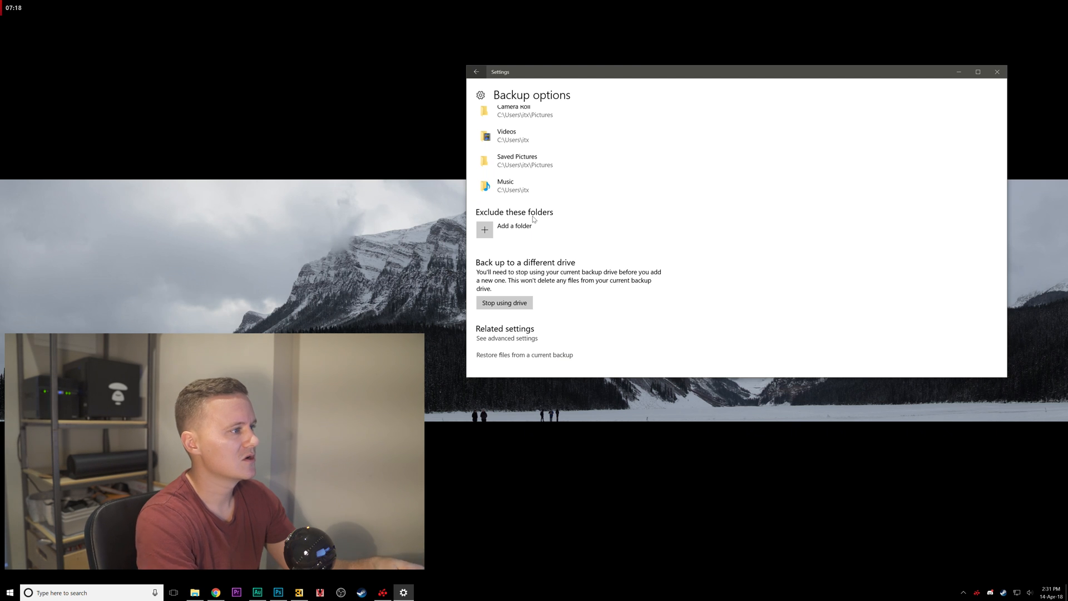
pyautogui.moveTo(514, 229)
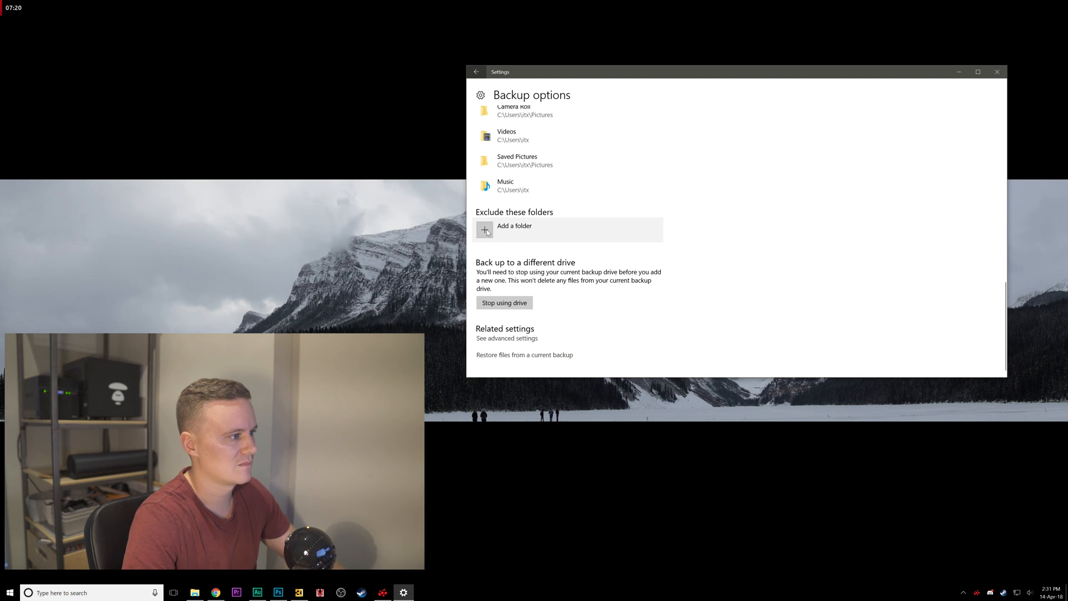
pyautogui.click(514, 226)
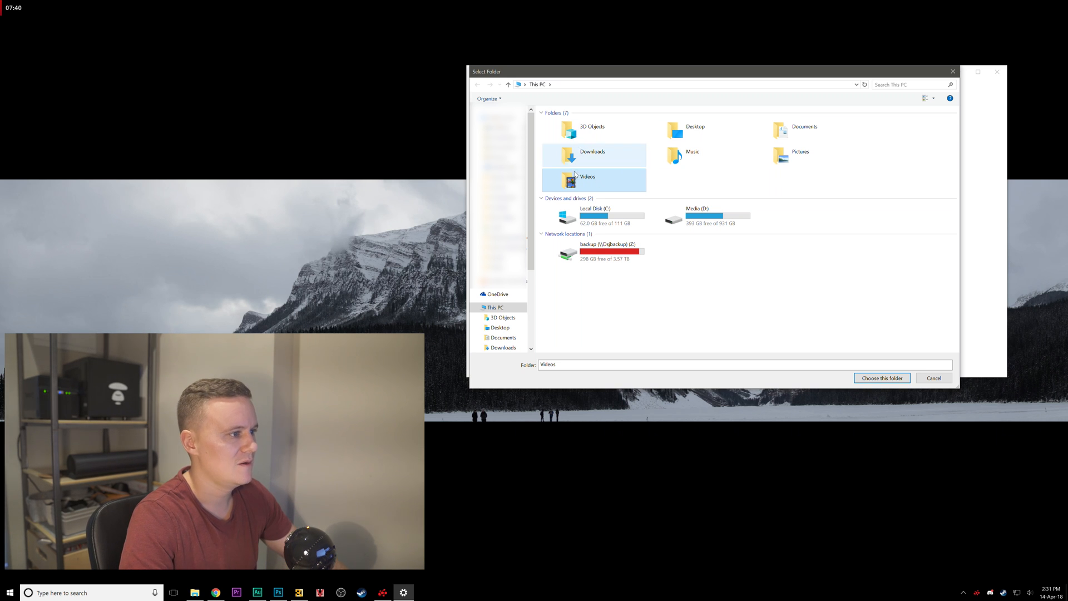
pyautogui.moveTo(607, 190)
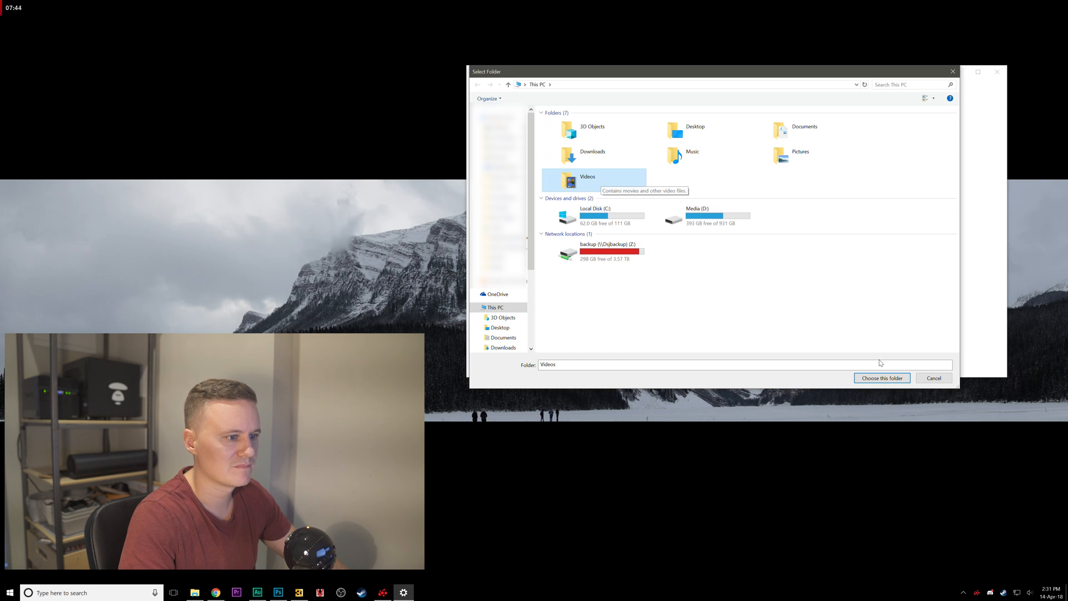
pyautogui.click(882, 379)
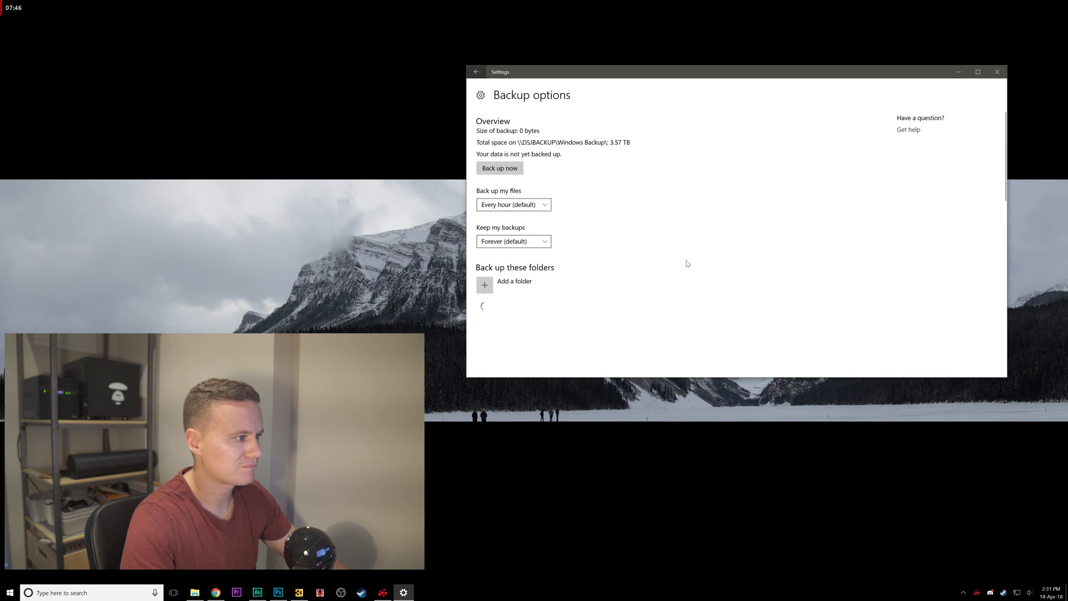
# Confirm Videos is listed as excluded and return to the main Backup page
pyautogui.scroll(-3)
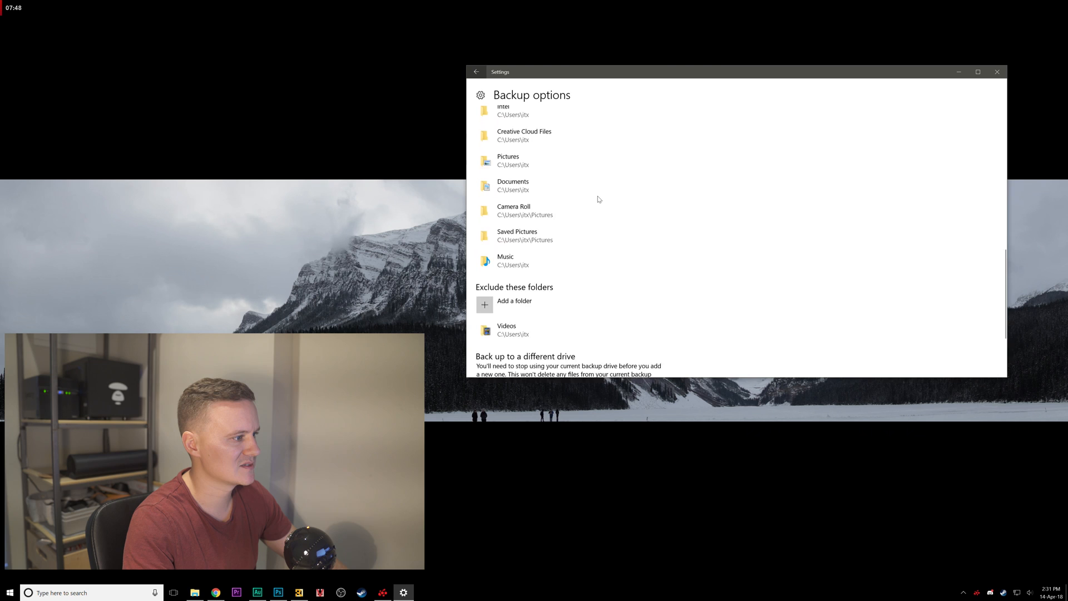
pyautogui.scroll(-3)
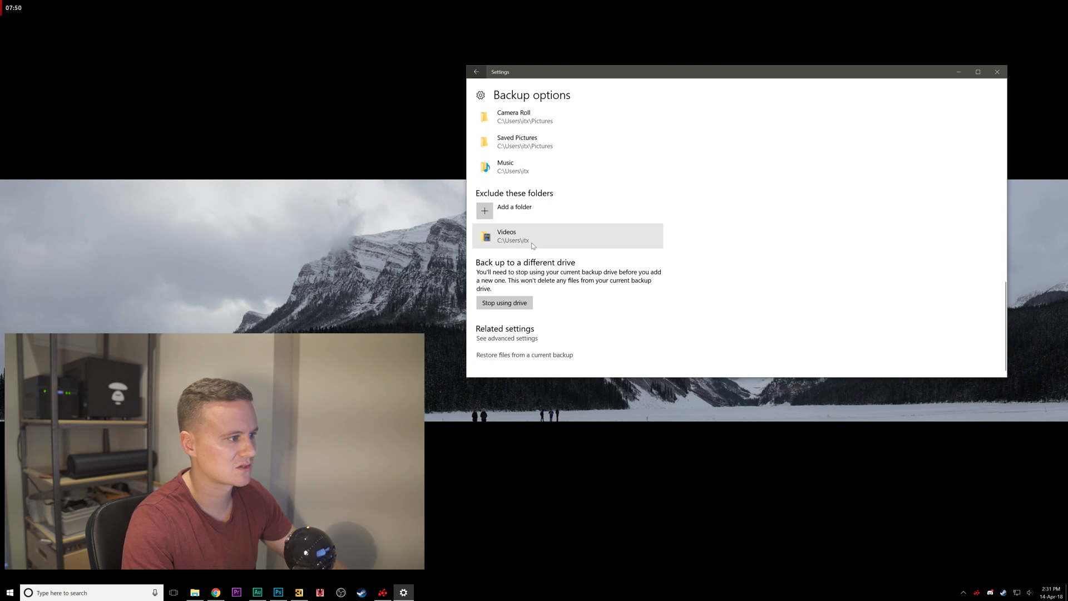
pyautogui.moveTo(543, 210)
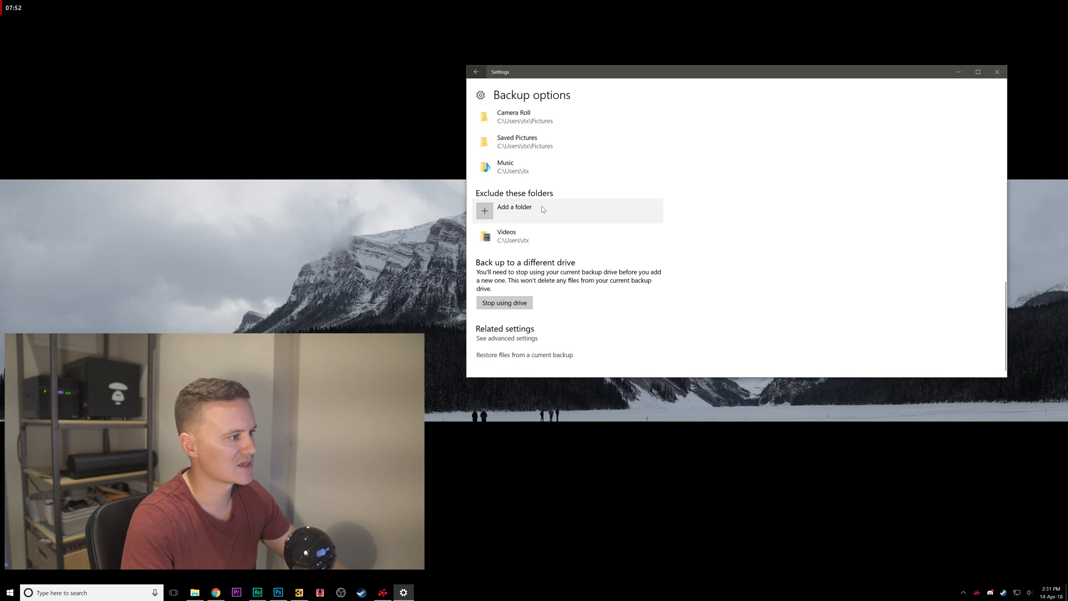
pyautogui.moveTo(496, 258)
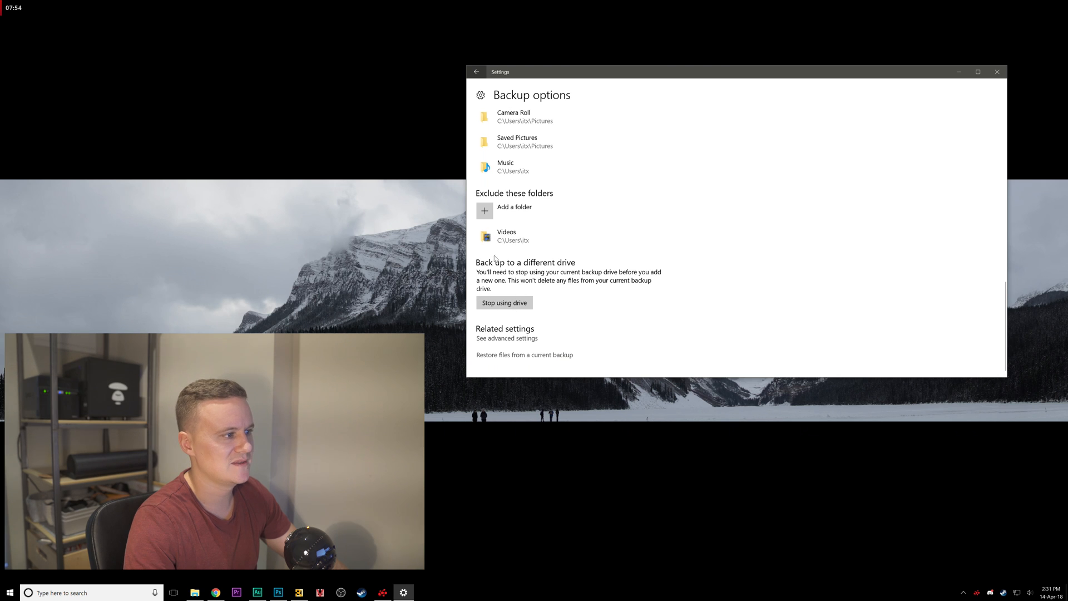
pyautogui.moveTo(474, 306)
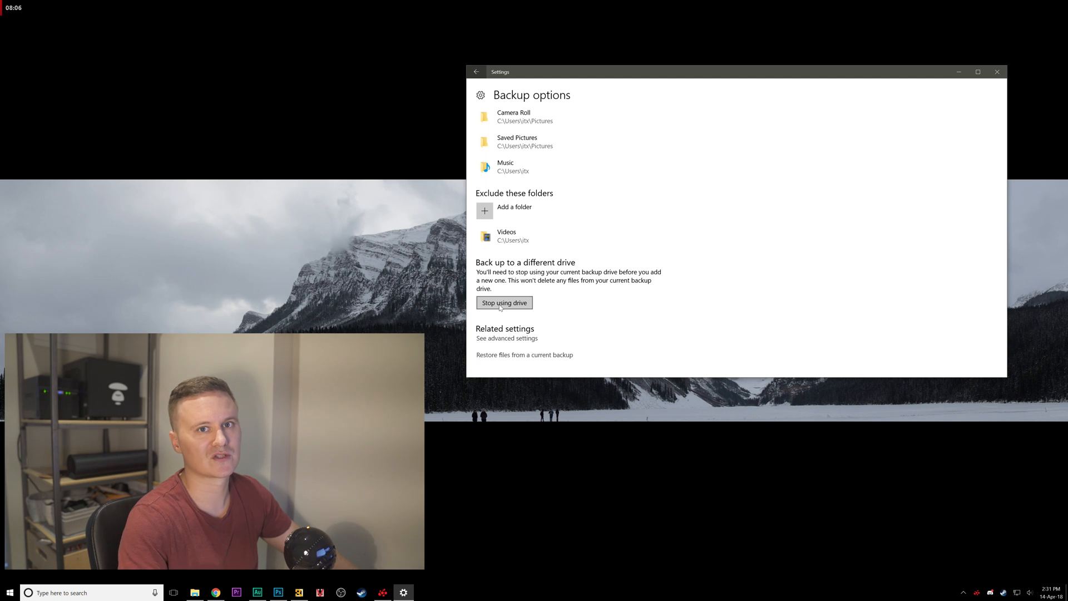
pyautogui.scroll(3)
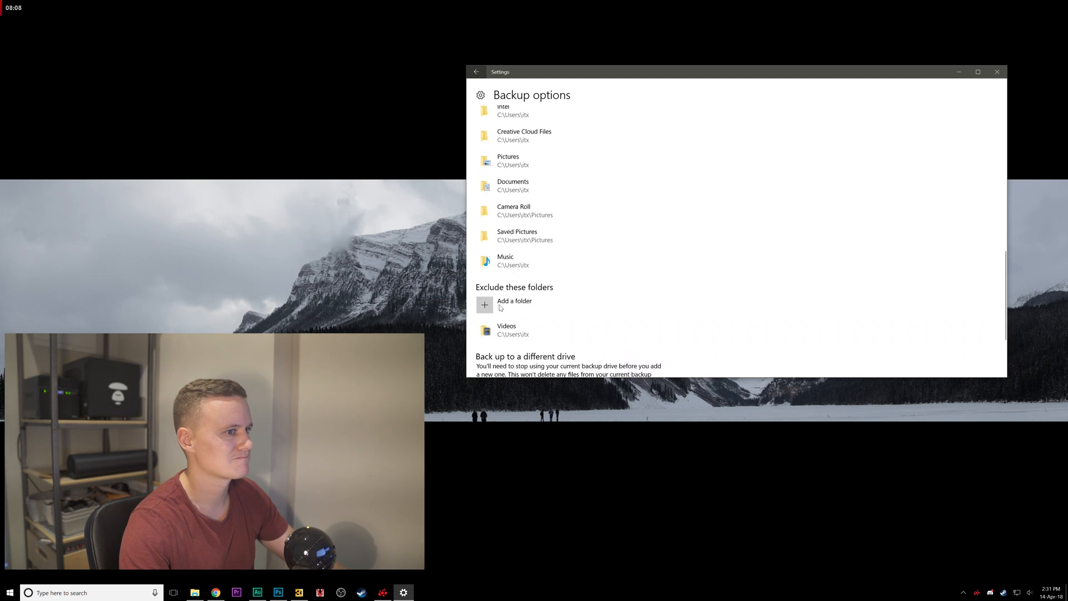
pyautogui.click(477, 71)
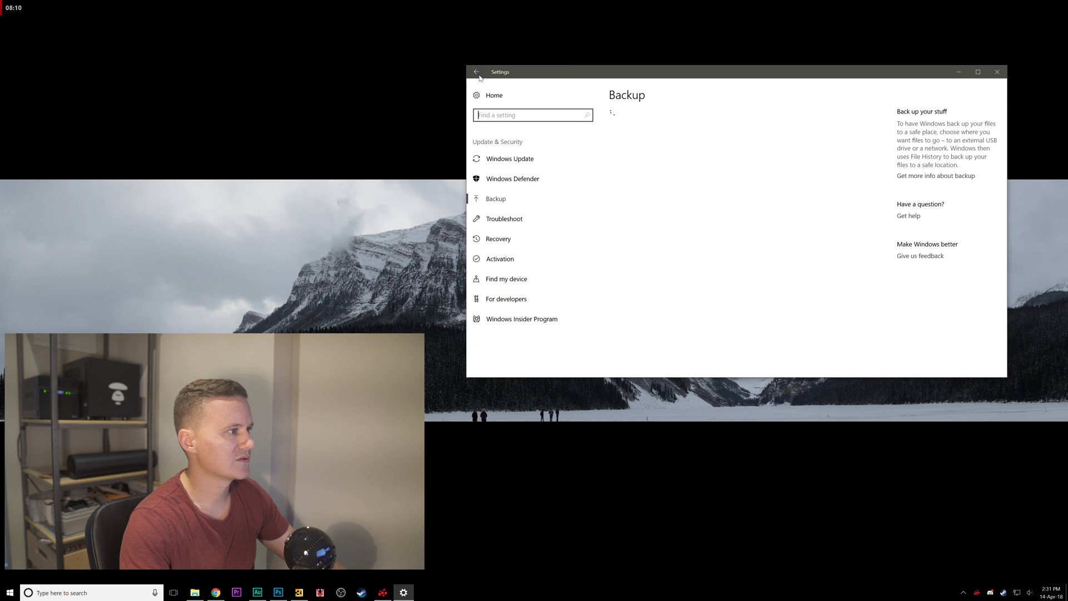